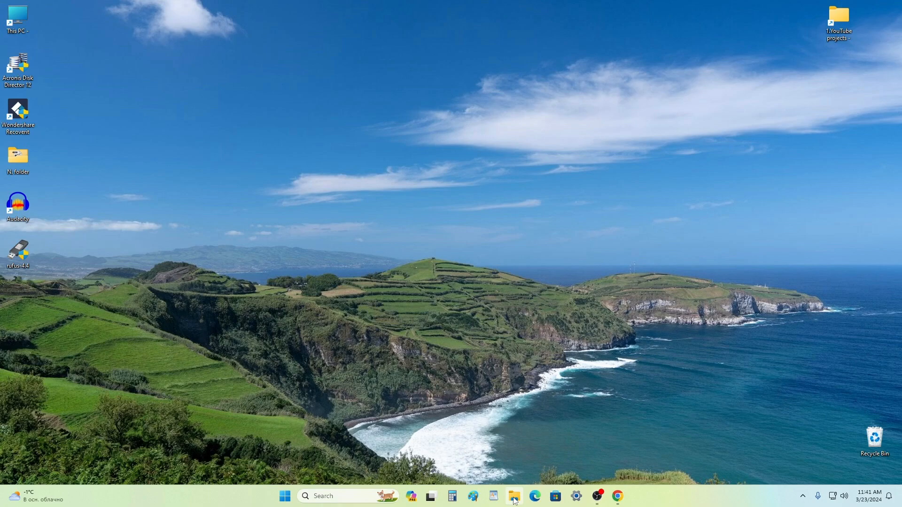
Browse to This PC in File Explorer to view the drives and their free space
click(513, 496)
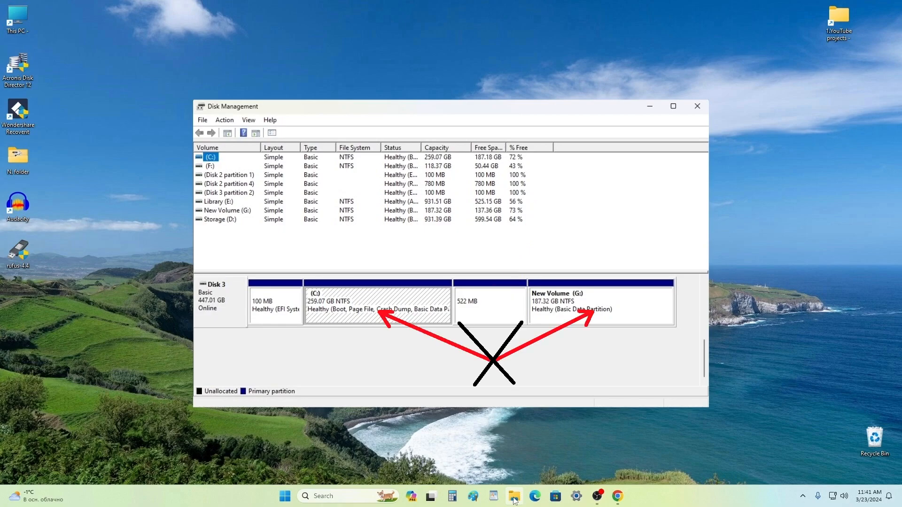
click(696, 106)
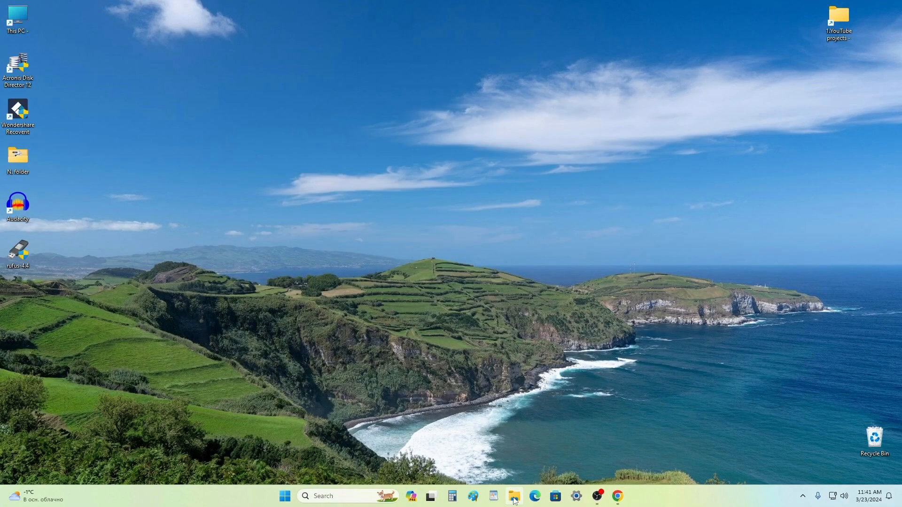
click(513, 496)
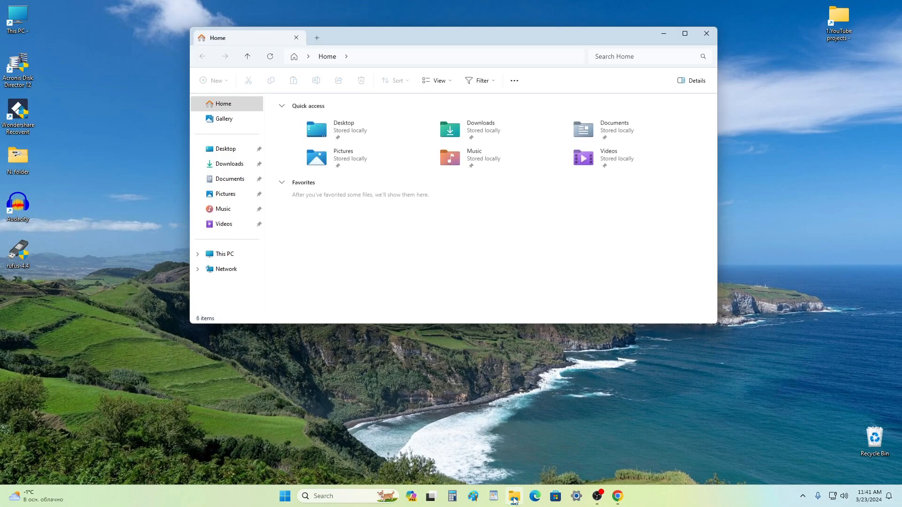
click(222, 253)
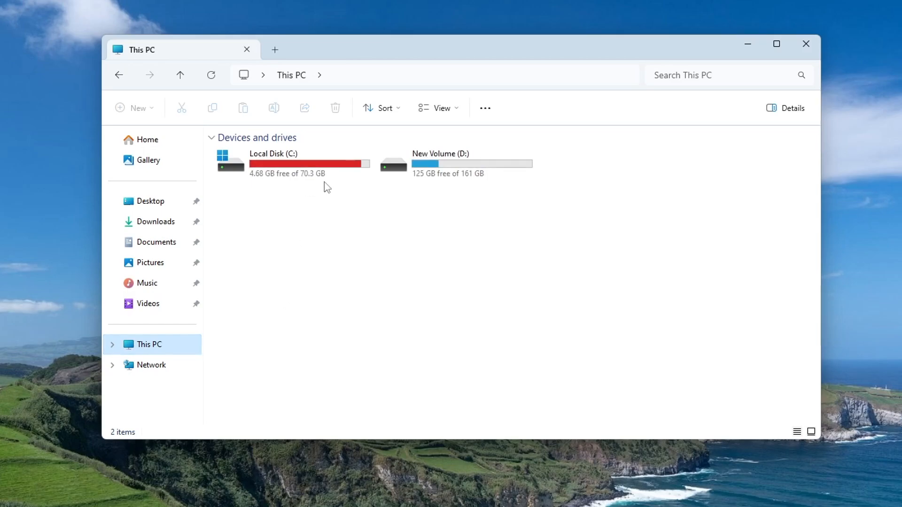
mouse_move(386, 205)
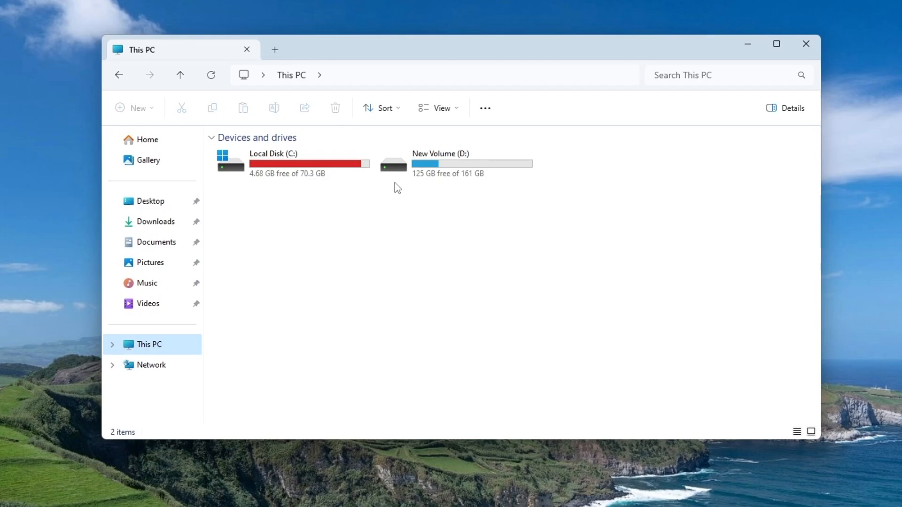
Look inside New Volume (D:) and return to the list of drives
click(455, 163)
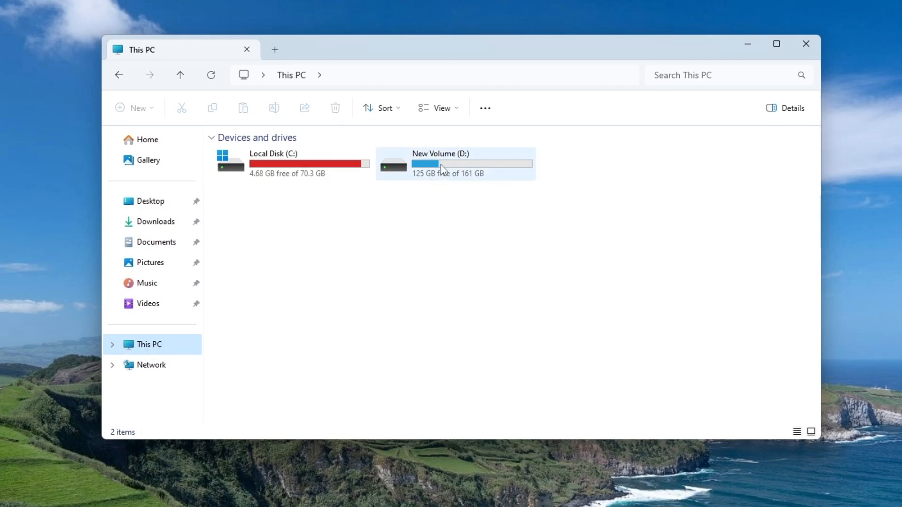
double_click(454, 163)
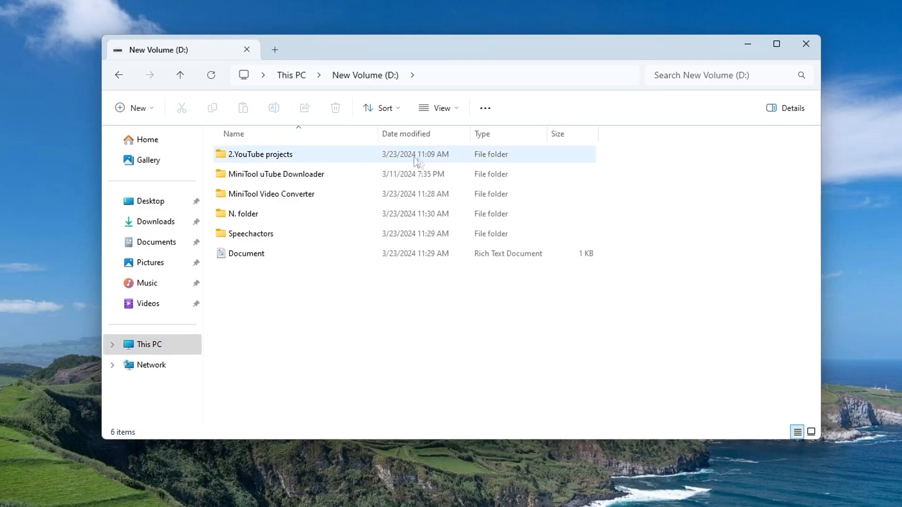
click(263, 305)
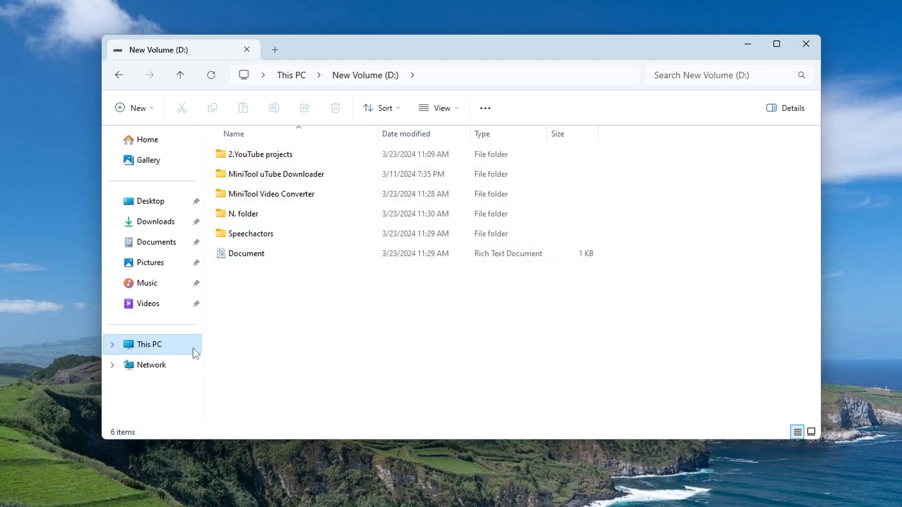
click(148, 344)
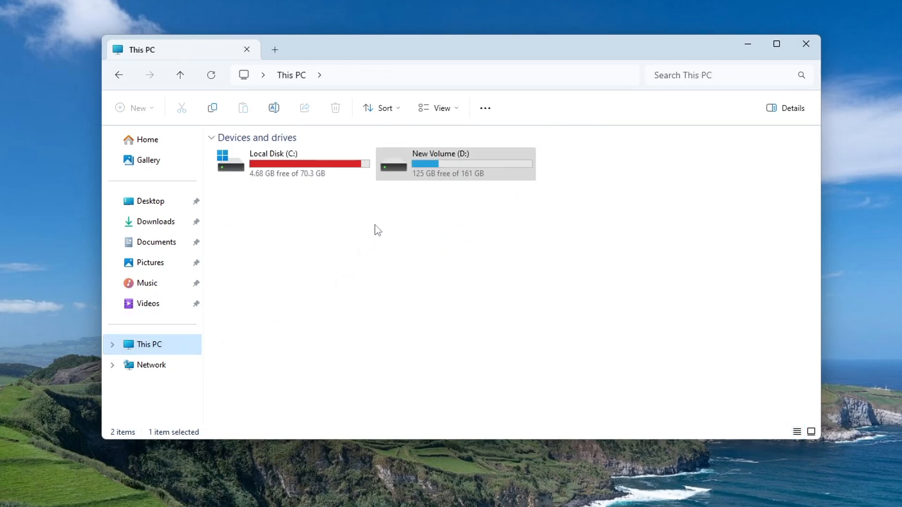
click(397, 195)
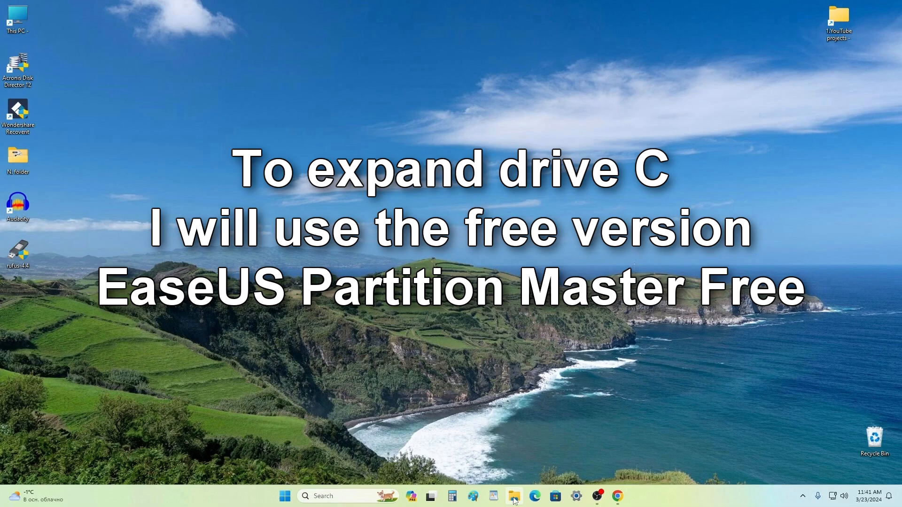
Scroll through the EaseUS Partition Master Free page and follow the download link in the video description
click(616, 496)
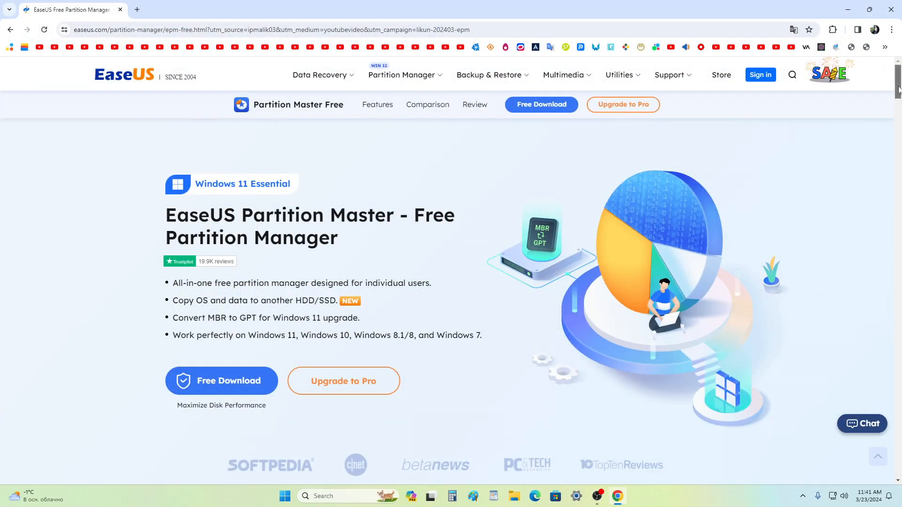
scroll(down, 3)
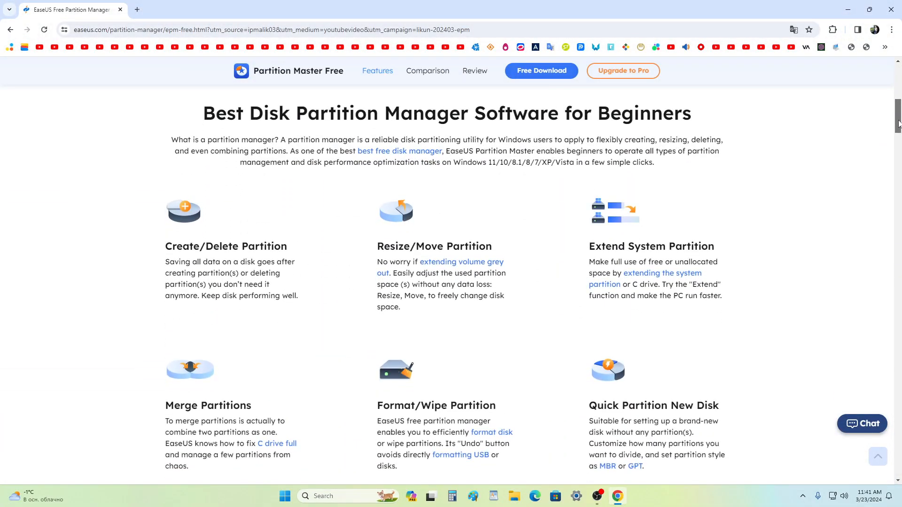
scroll(down, 3)
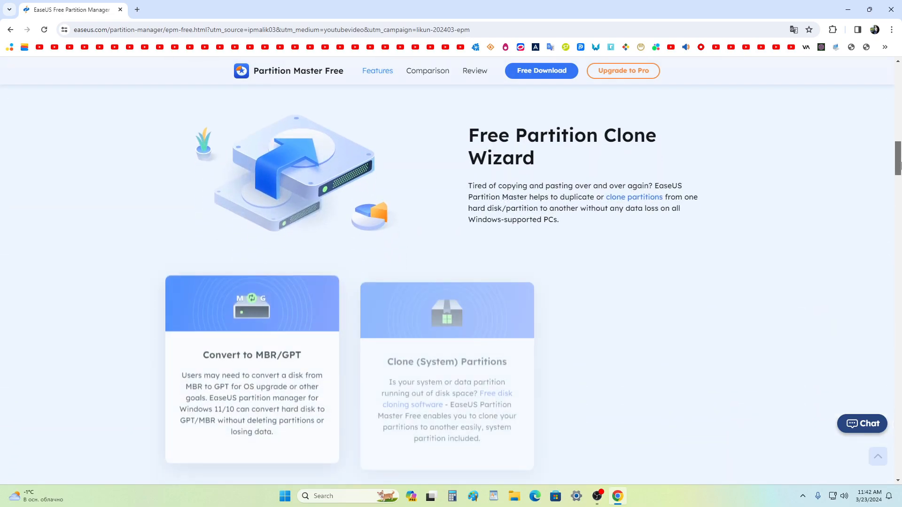
scroll(down, 3)
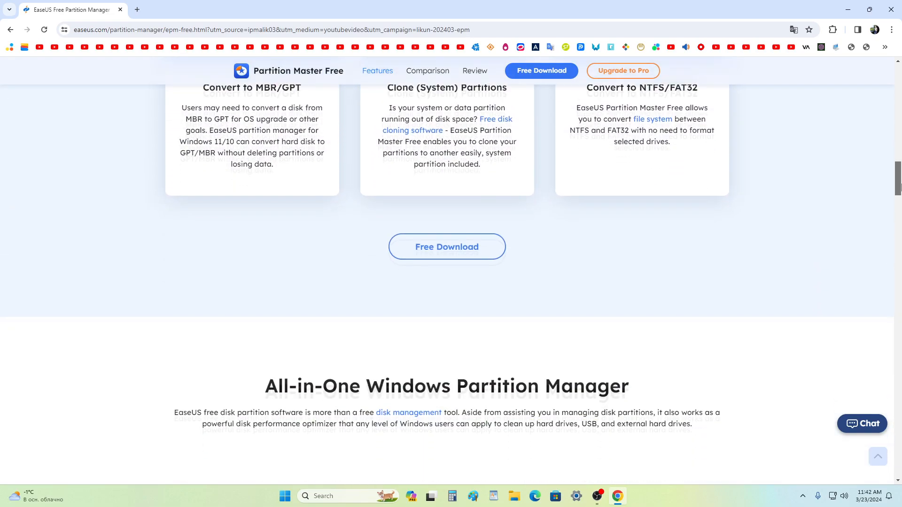
scroll(down, 3)
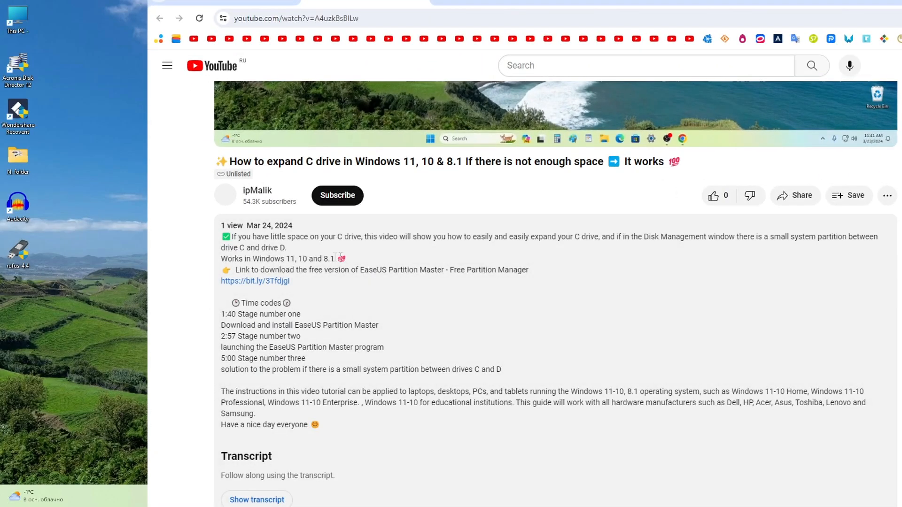
mouse_move(217, 286)
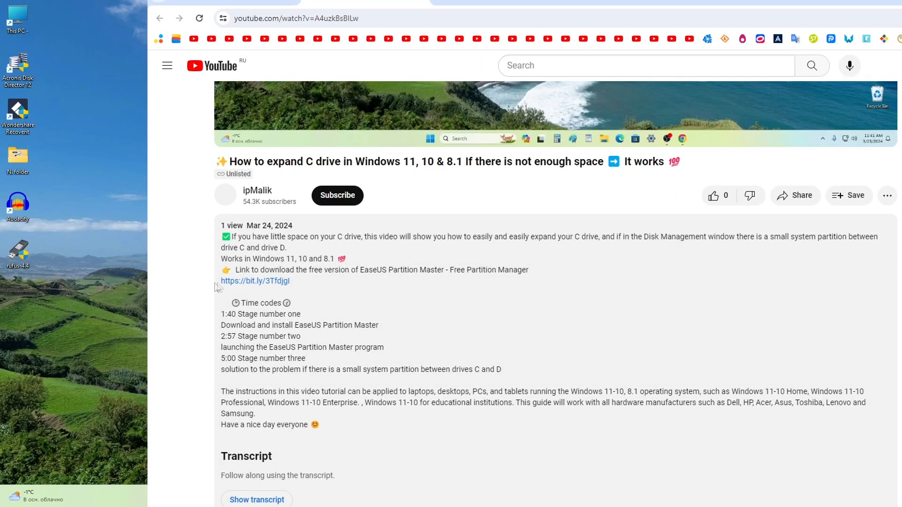
click(254, 281)
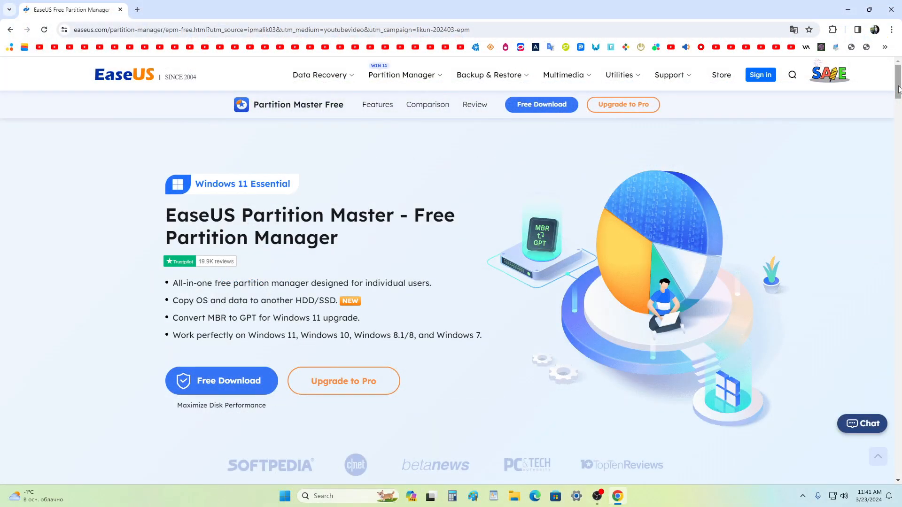
scroll(down, 3)
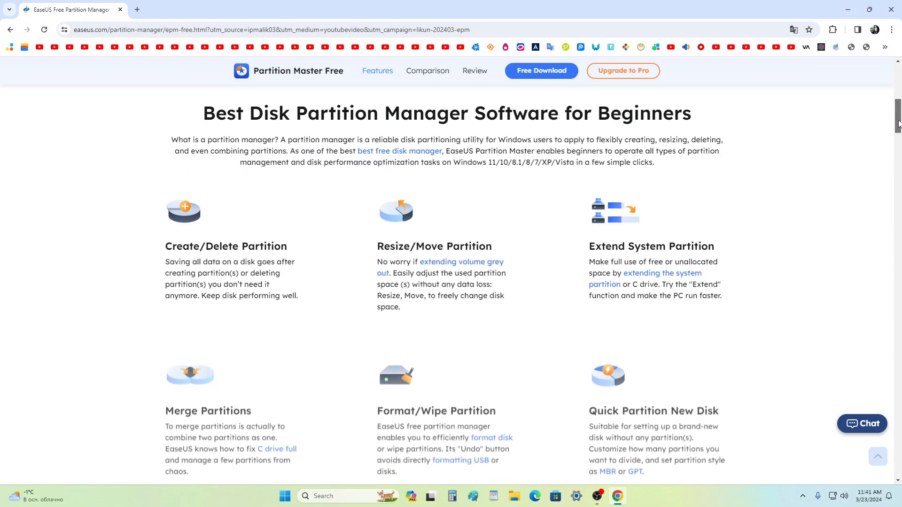
scroll(down, 3)
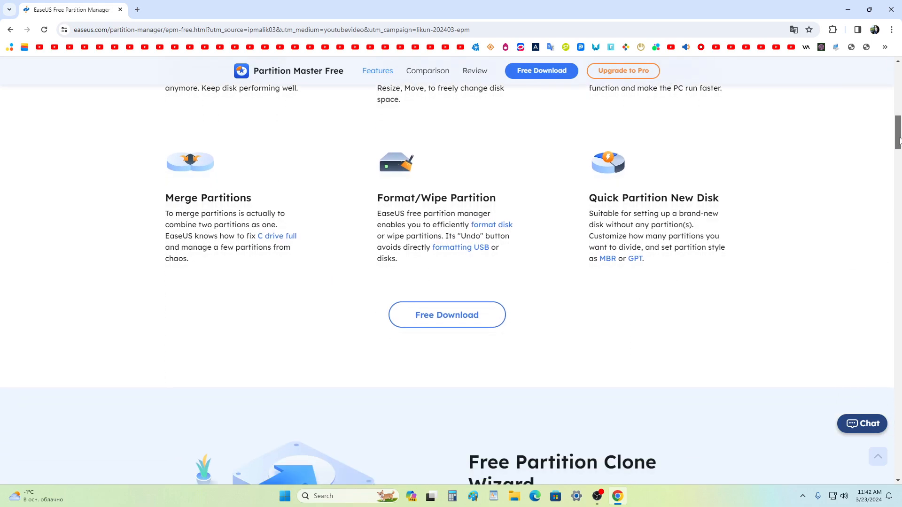
scroll(down, 3)
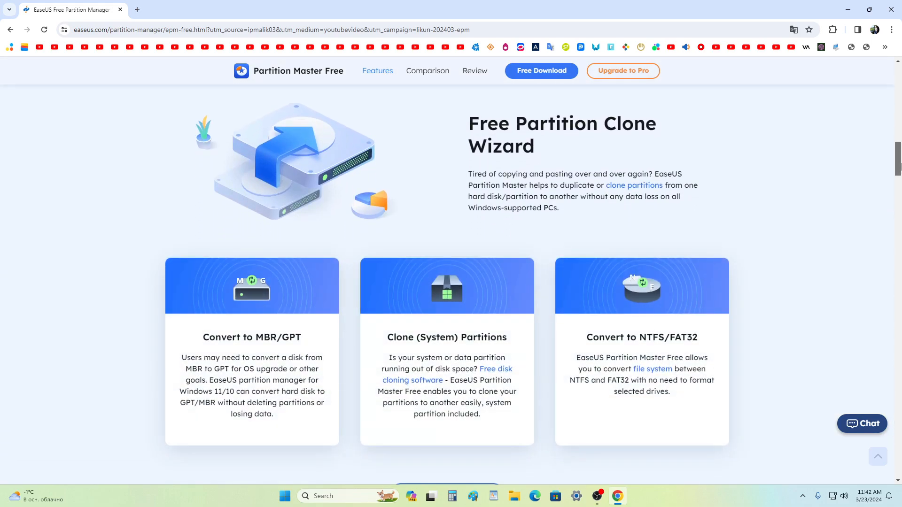
scroll(down, 3)
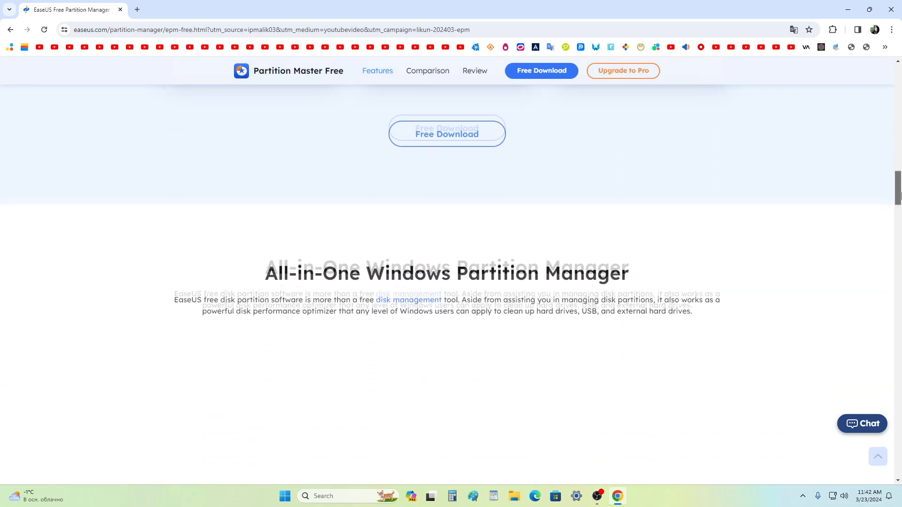
scroll(down, 3)
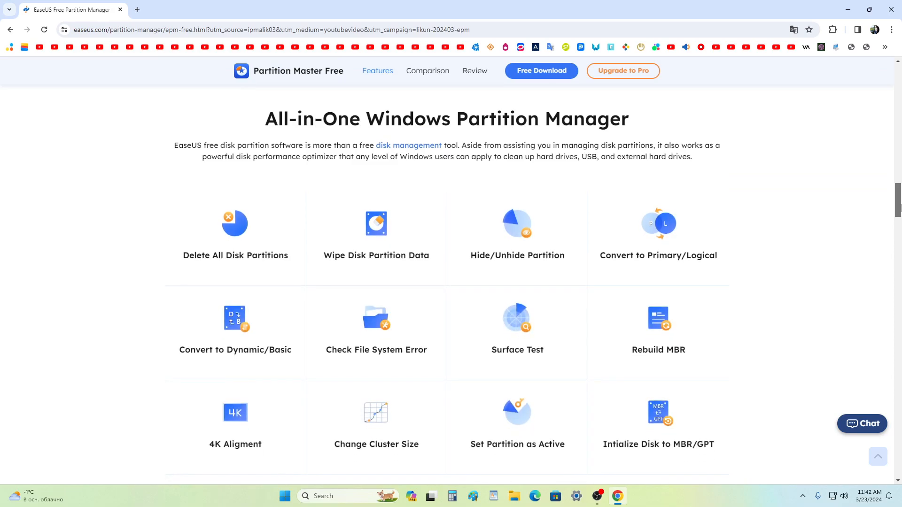
scroll(down, 3)
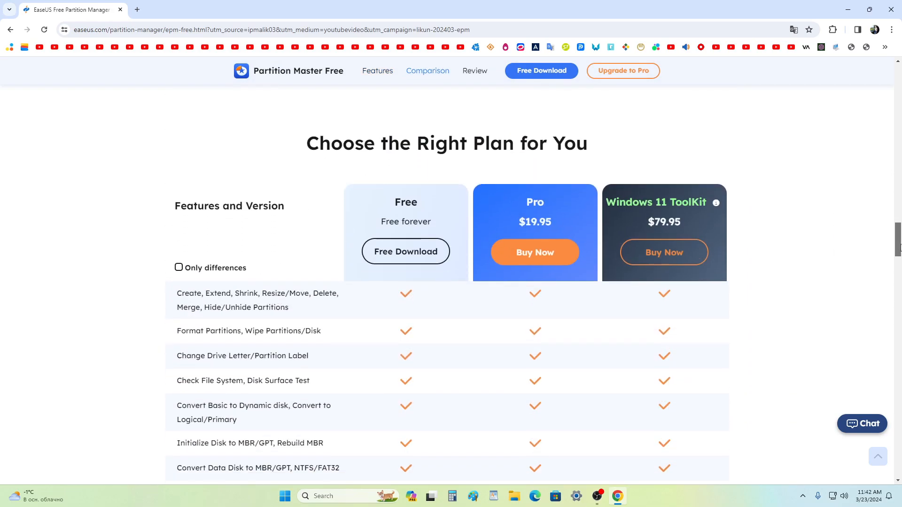
scroll(down, 3)
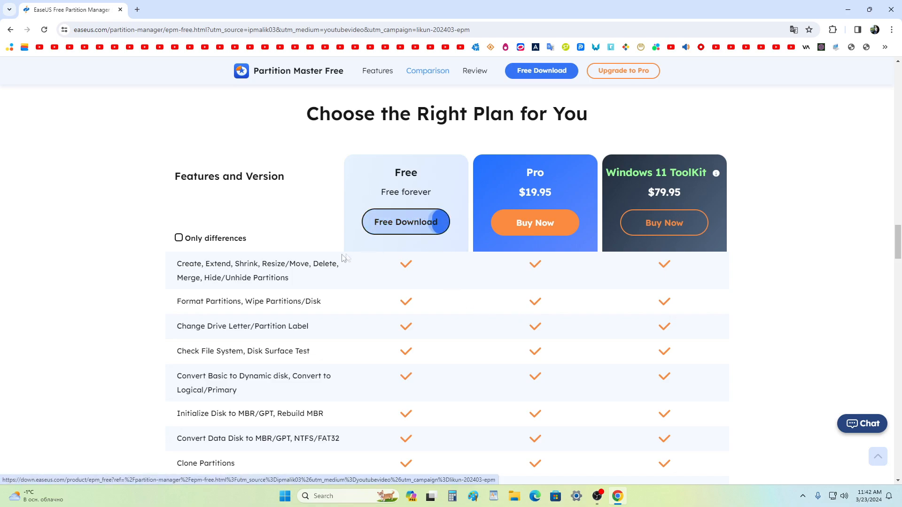
mouse_move(312, 467)
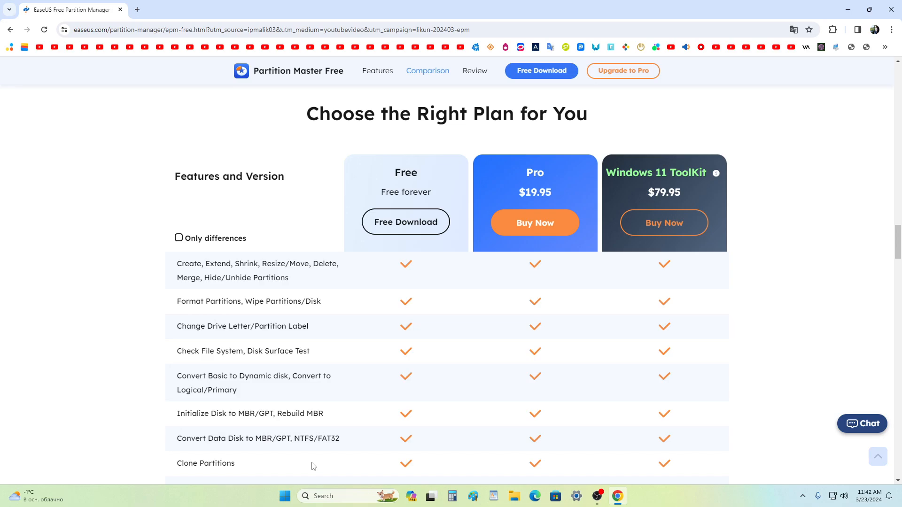
mouse_move(835, 462)
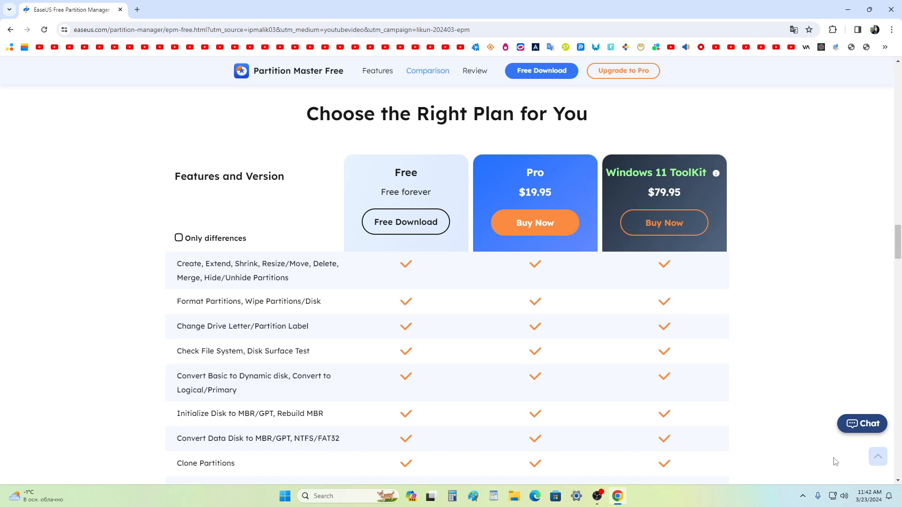
click(877, 457)
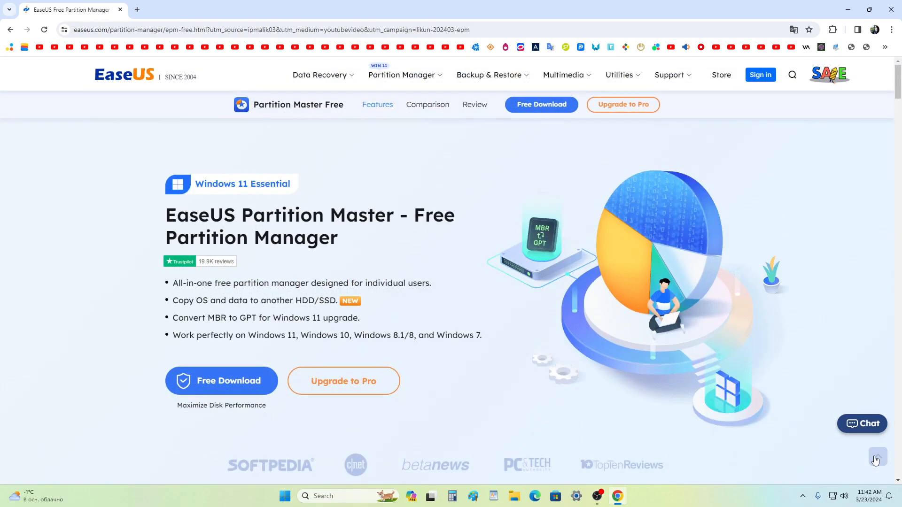
mouse_move(222, 381)
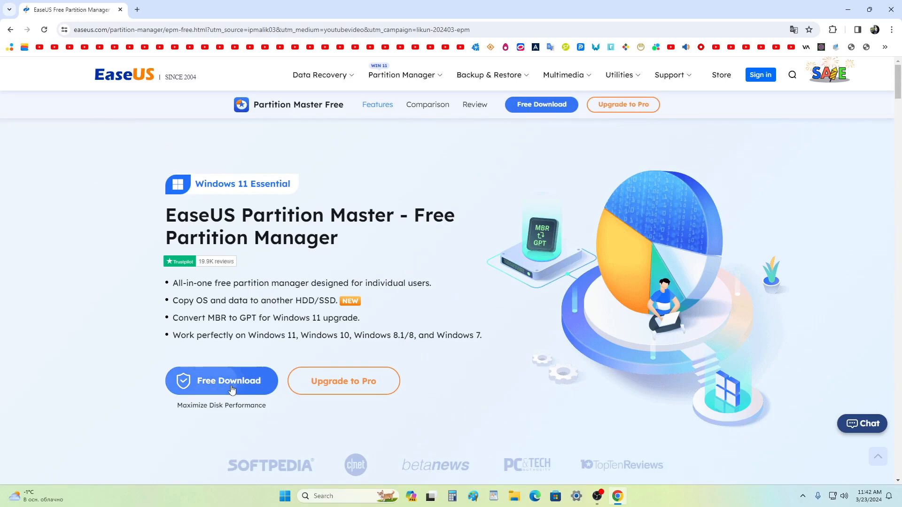
click(222, 381)
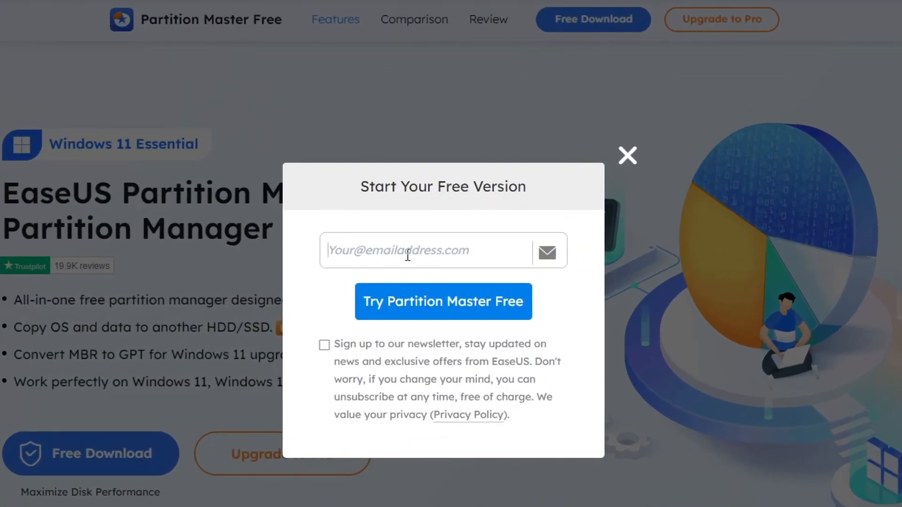
mouse_move(551, 315)
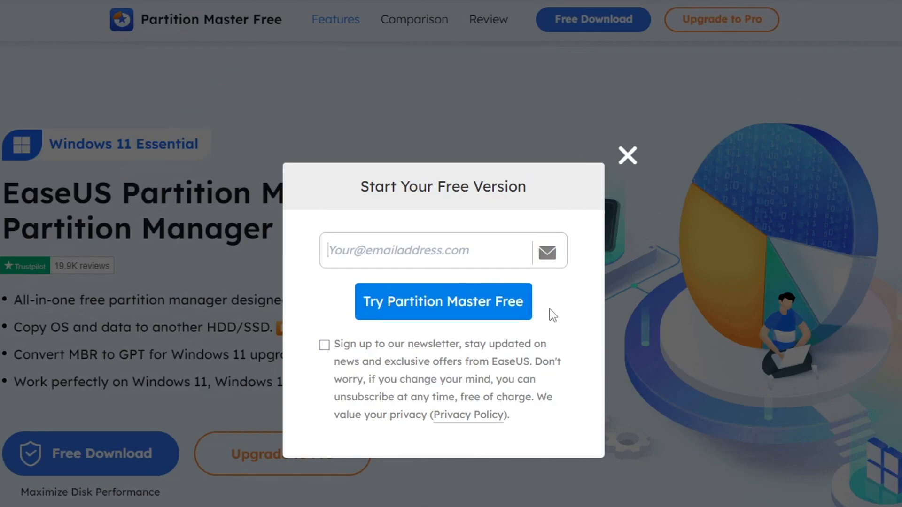
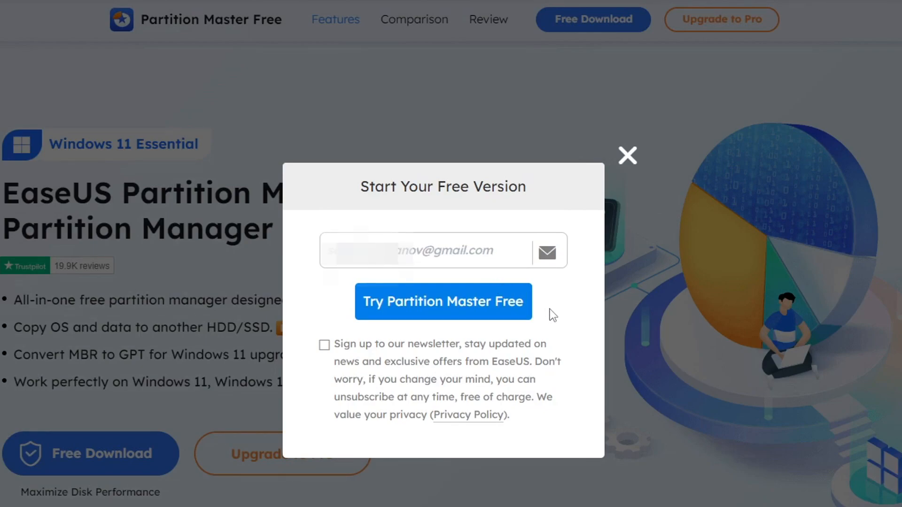
click(442, 302)
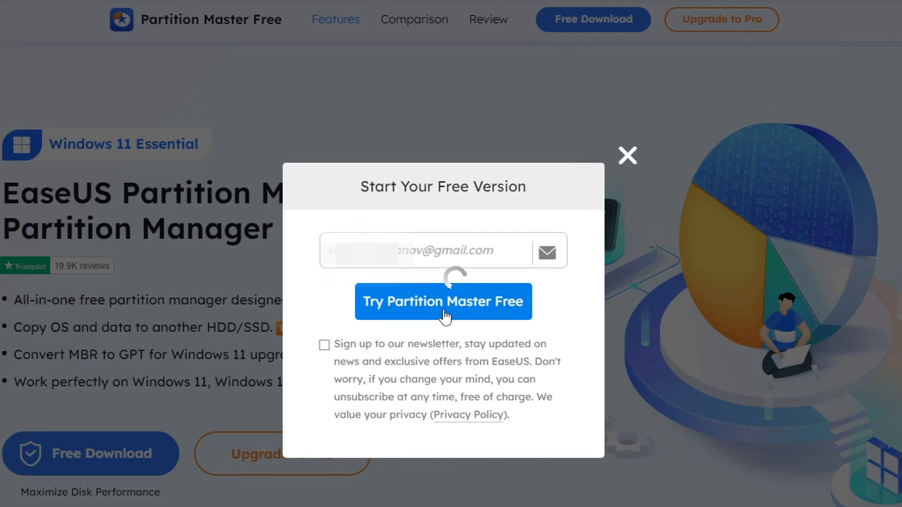
click(442, 302)
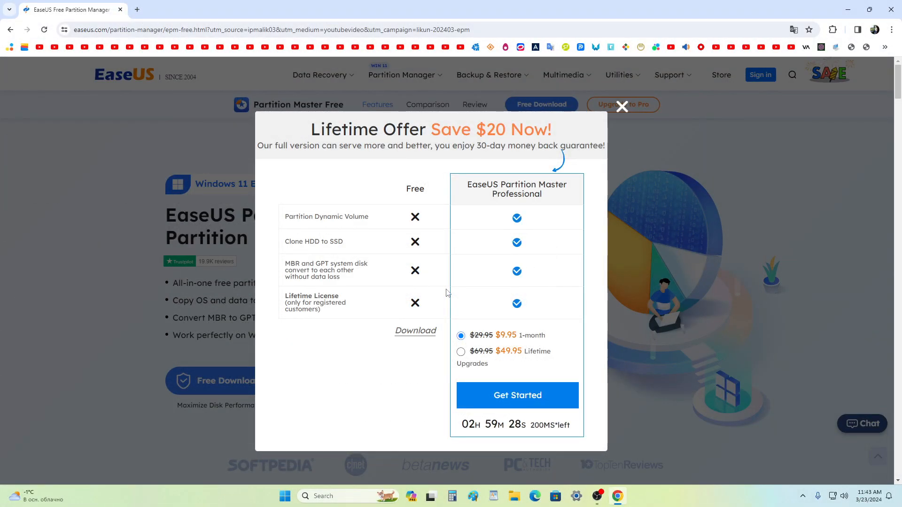
mouse_move(461, 325)
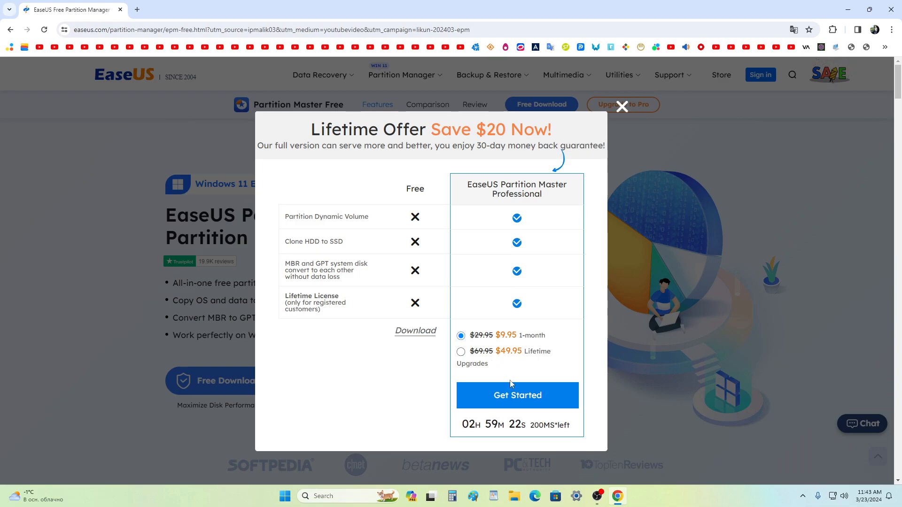
mouse_move(415, 331)
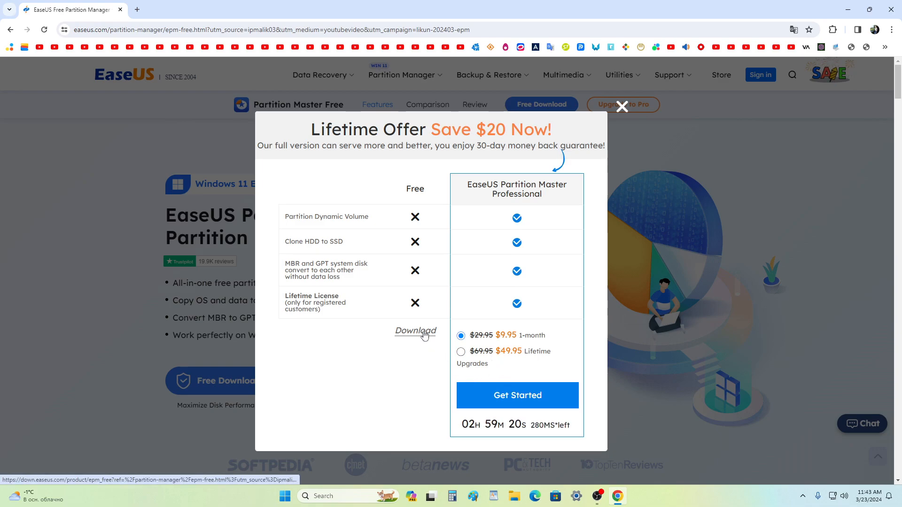
click(415, 331)
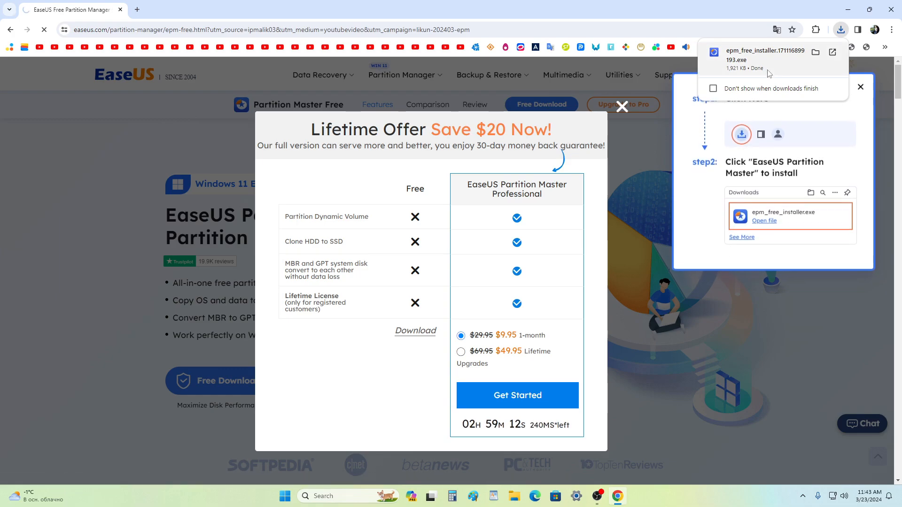
Run epm_free_installer.exe, close the browser and install Partition Master
click(763, 224)
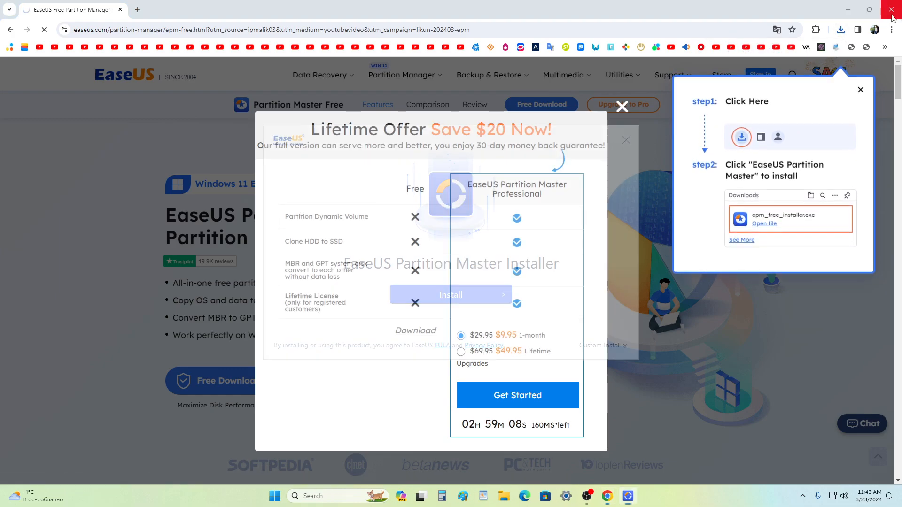
click(893, 10)
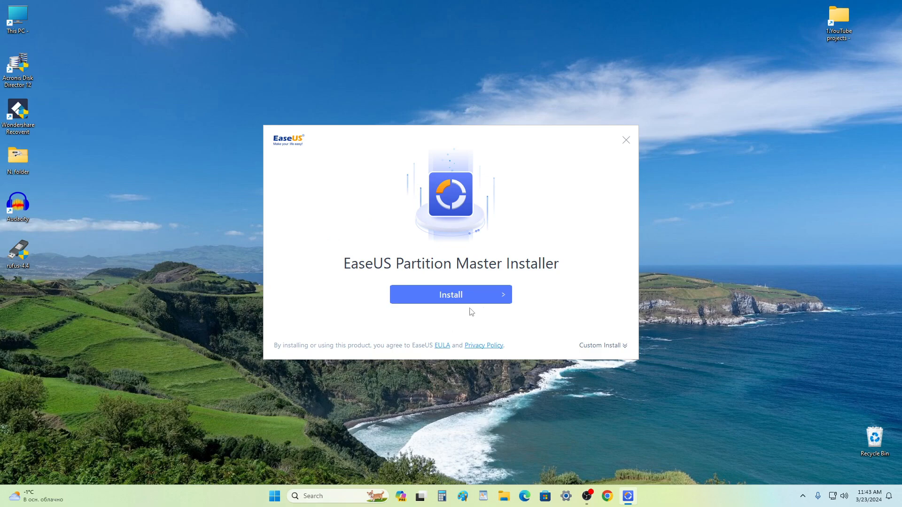
click(450, 294)
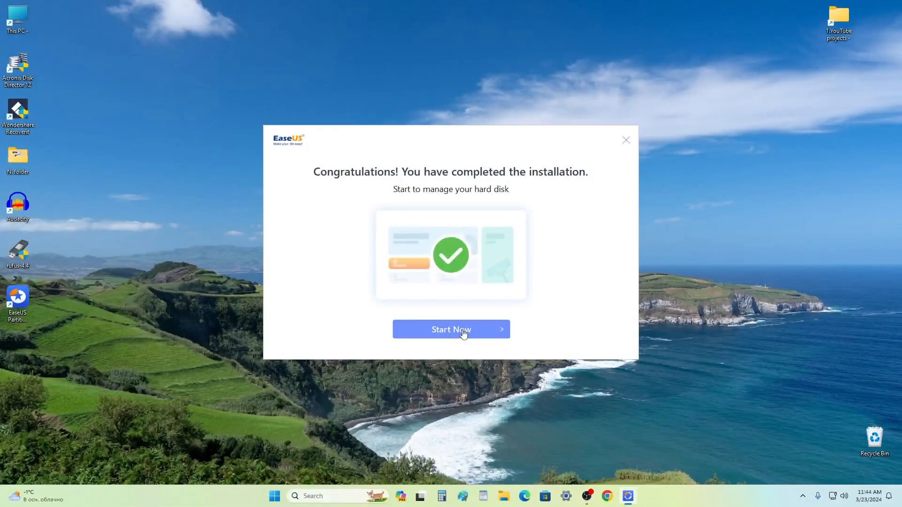
Launch Partition Master from the installer and the desktop shortcut to view Disk 0's partitions
click(450, 329)
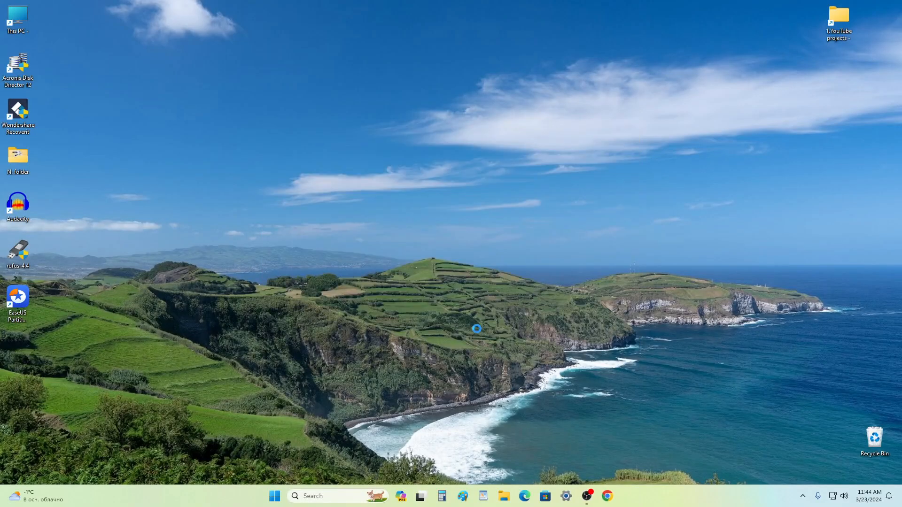
double_click(17, 296)
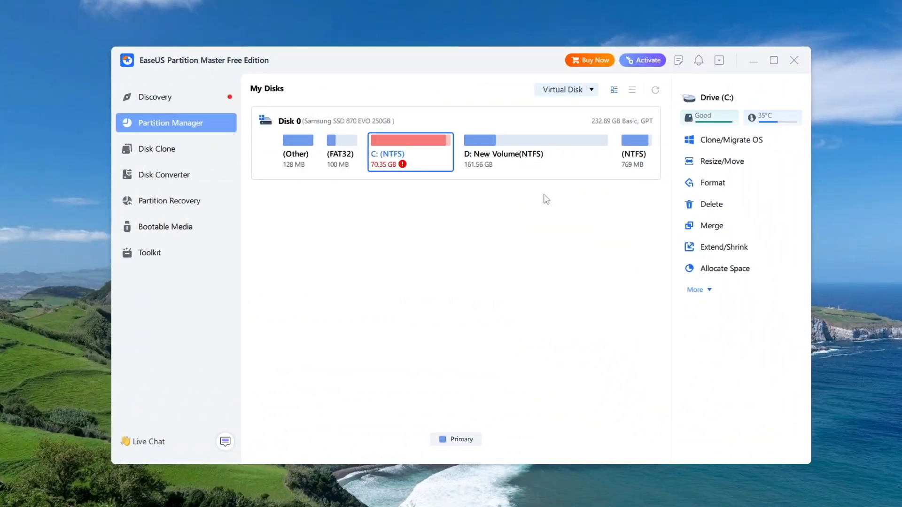
Resize D: New Volume down to 149.11 GB and apply it, leaving 12.45 GB unallocated after C:
right_click(518, 152)
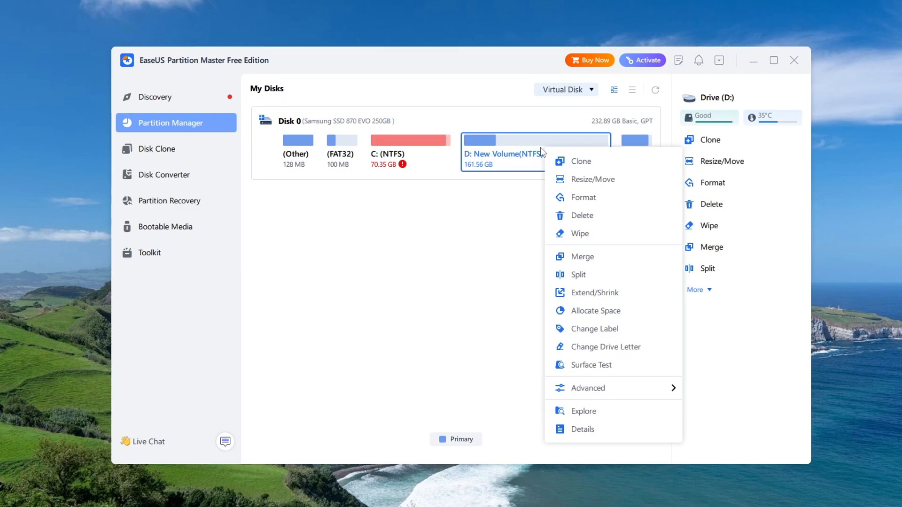
mouse_move(585, 184)
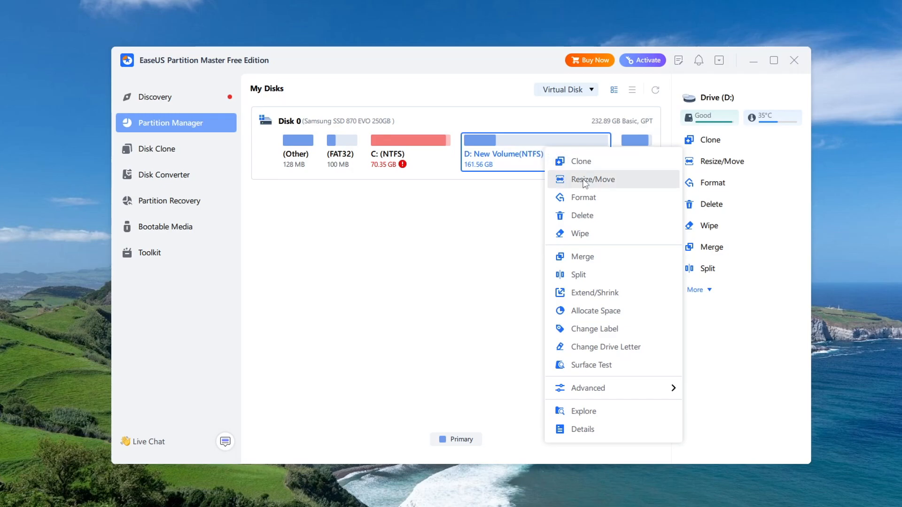
click(592, 178)
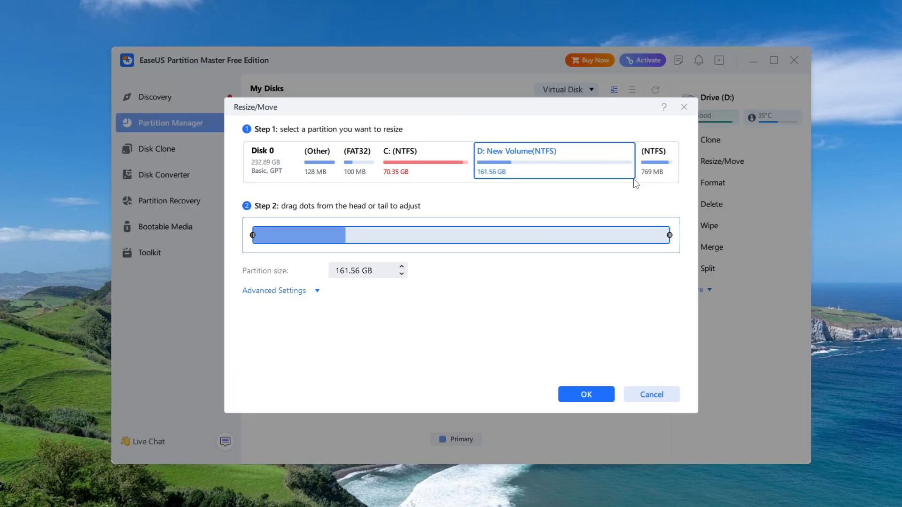
mouse_move(258, 237)
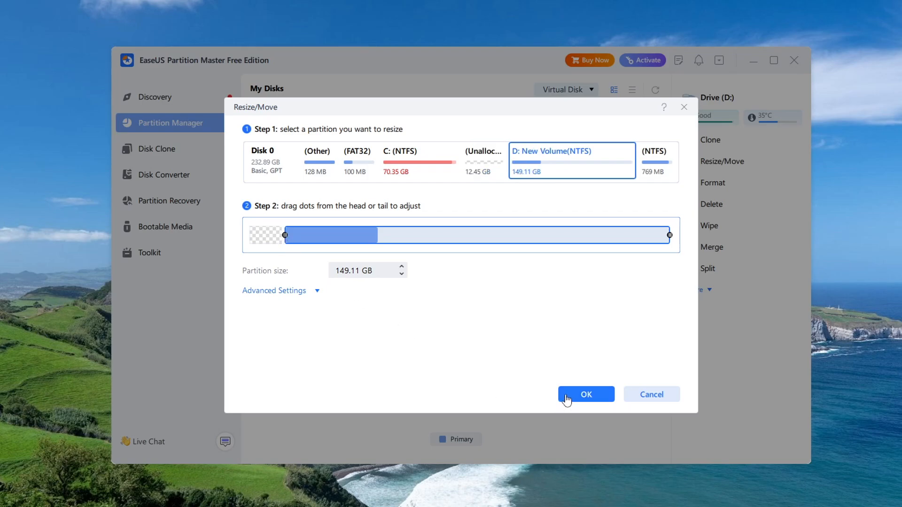
click(585, 394)
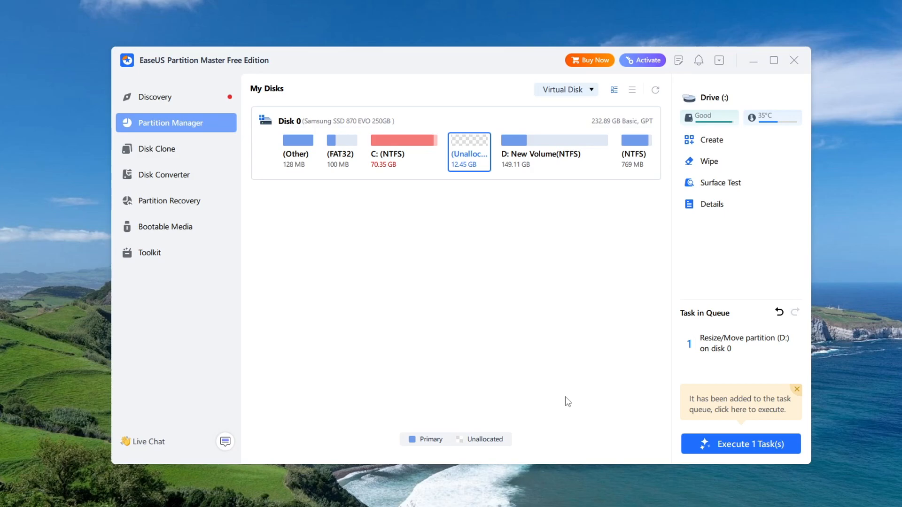
mouse_move(741, 443)
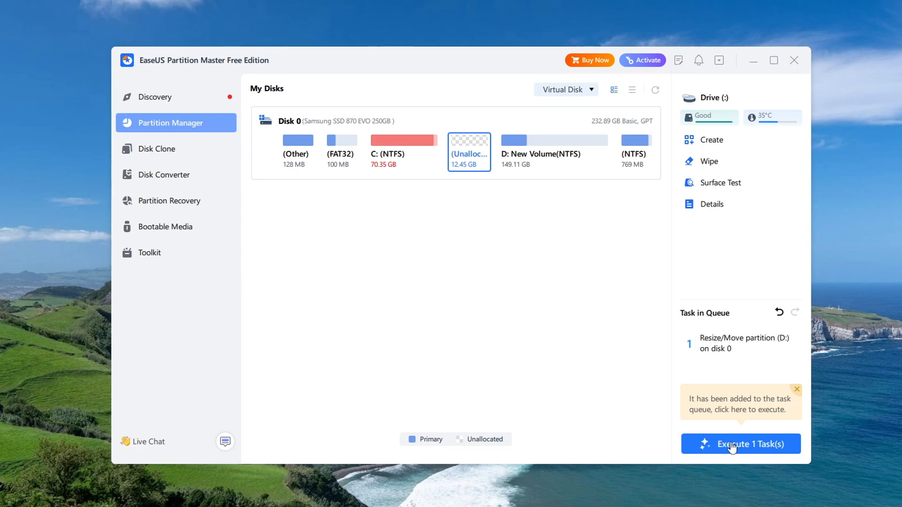
click(741, 445)
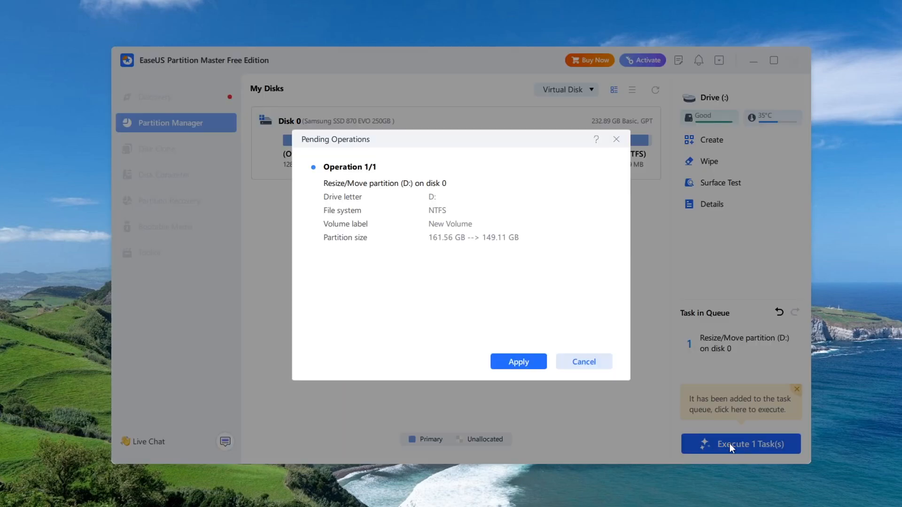
mouse_move(518, 362)
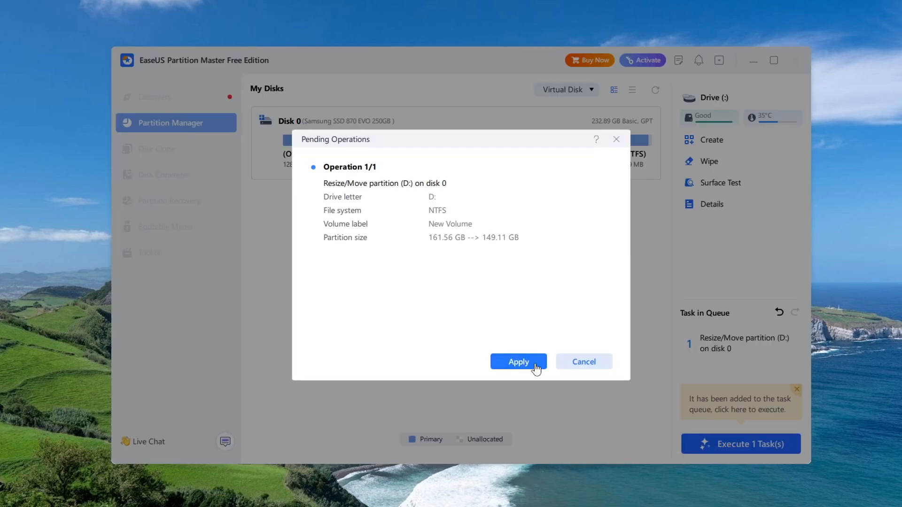
click(516, 361)
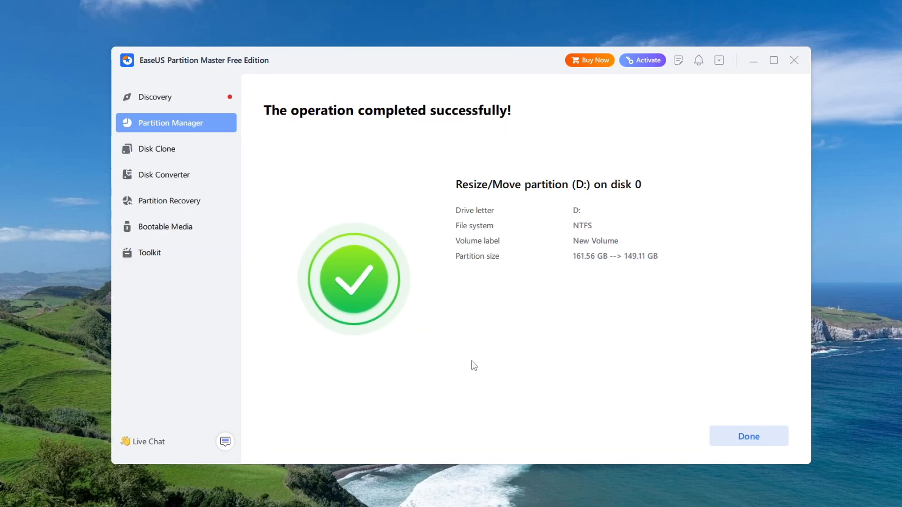
mouse_move(747, 436)
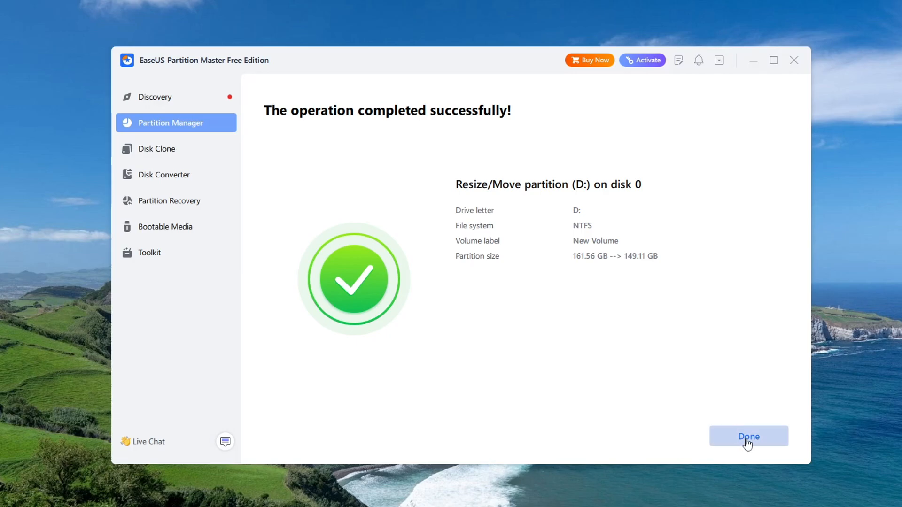
Resize C: into the unallocated space to 82.80 GB and apply the pending operation
click(749, 436)
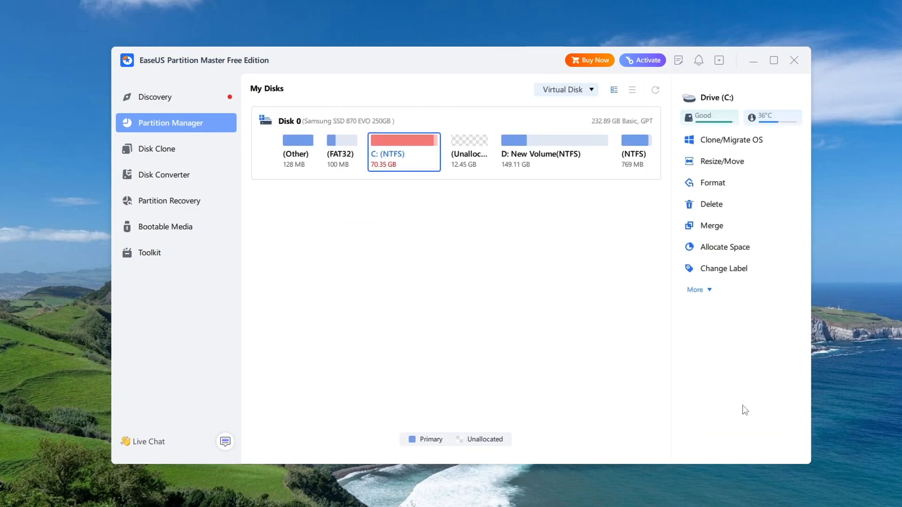
mouse_move(471, 287)
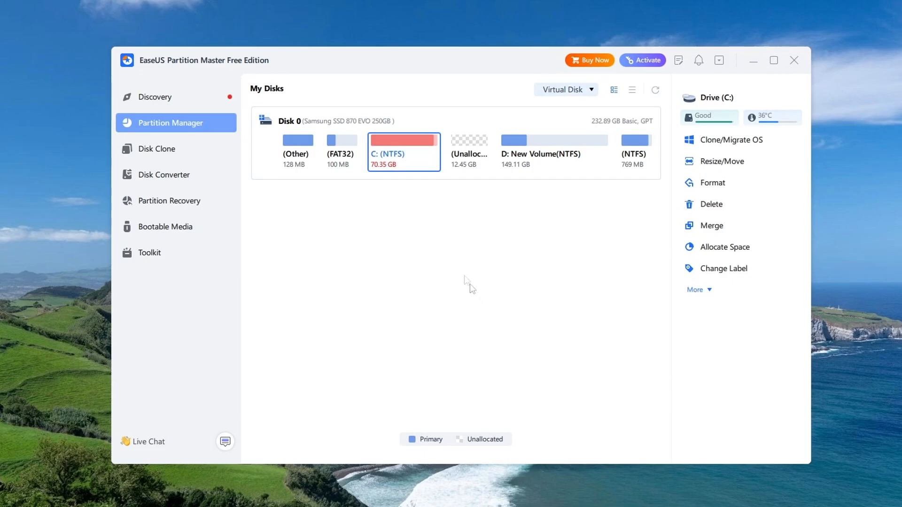
right_click(404, 139)
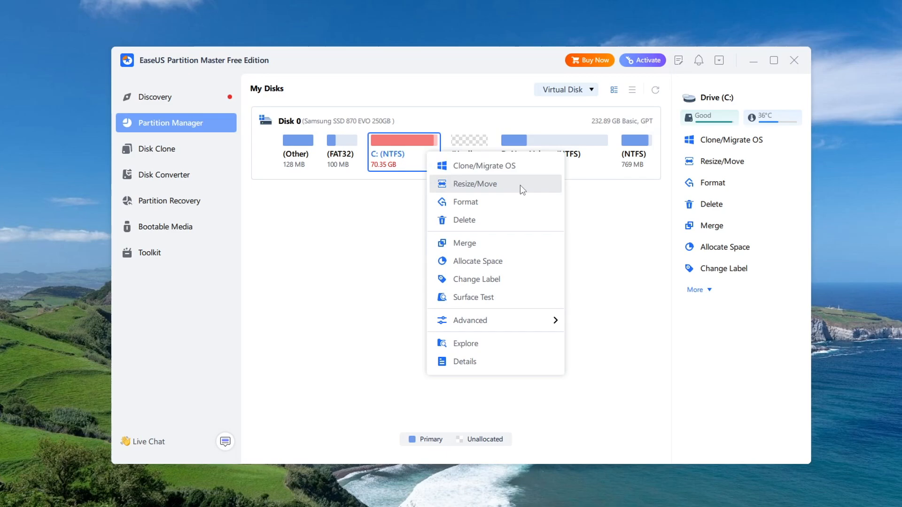
click(476, 183)
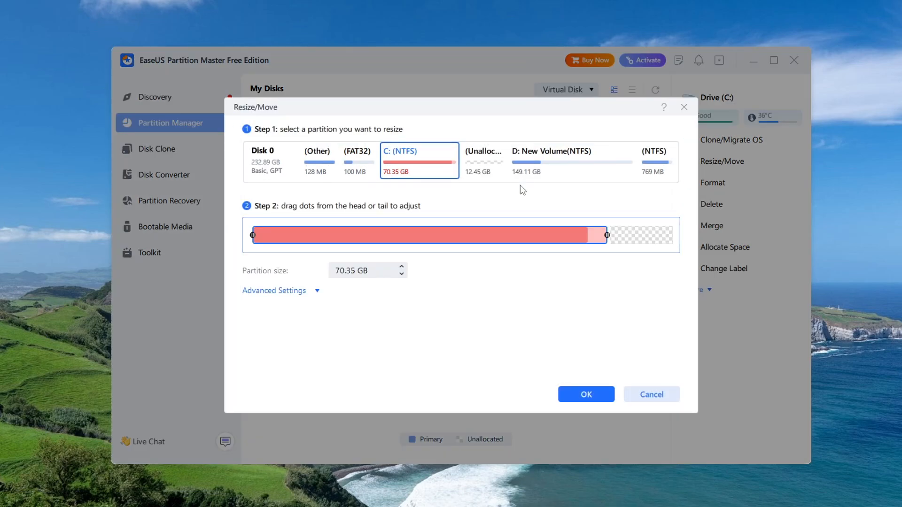
mouse_move(607, 235)
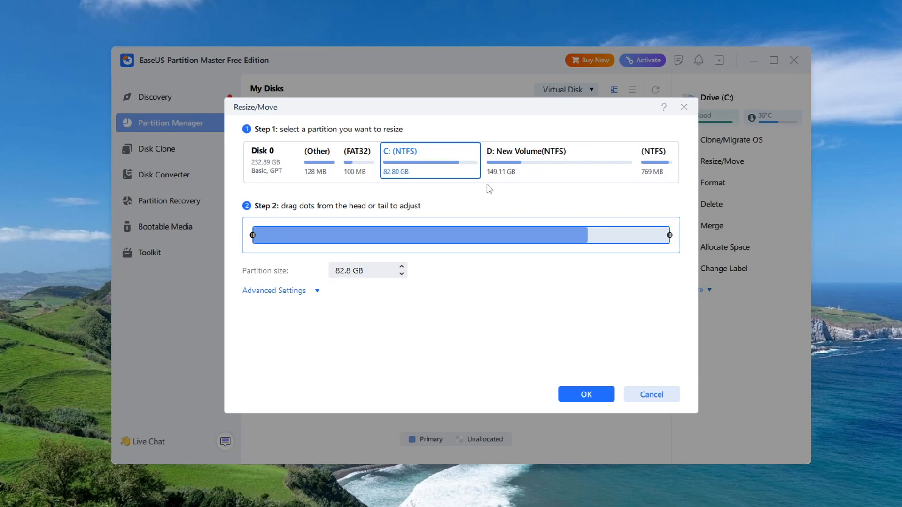
mouse_move(506, 192)
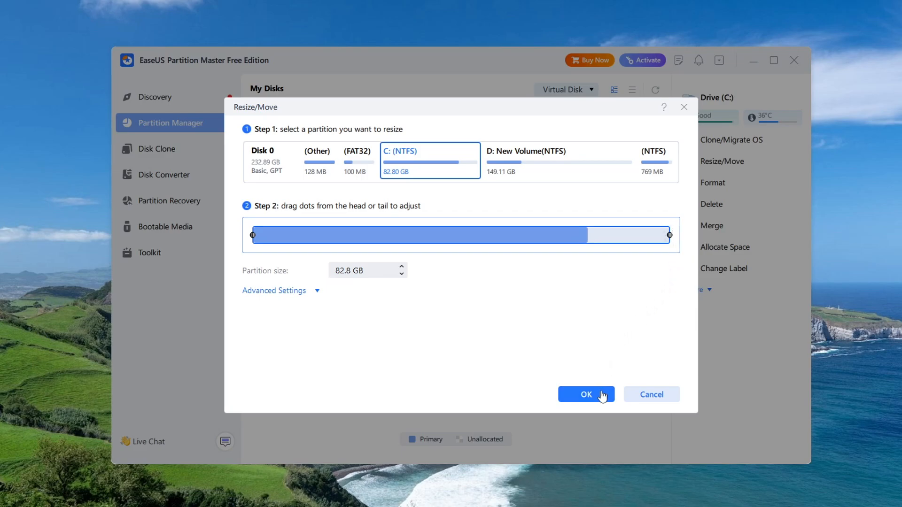
click(586, 393)
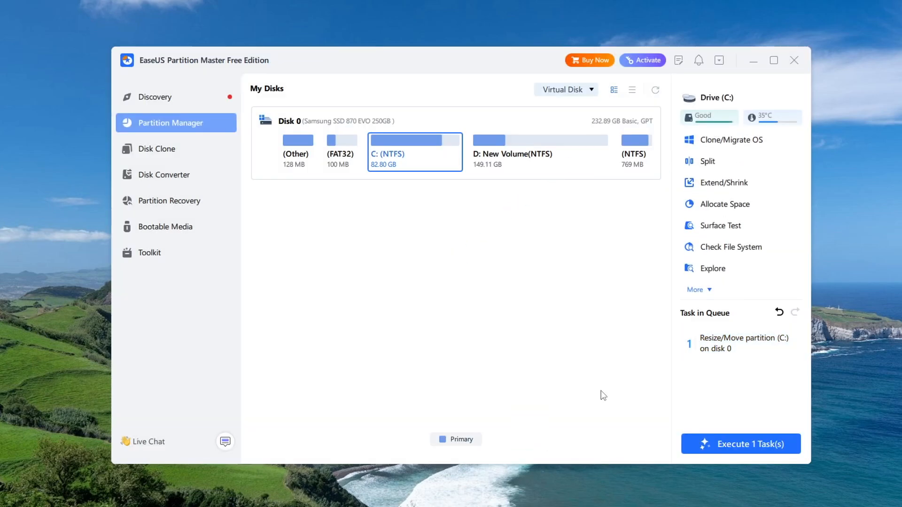
mouse_move(741, 443)
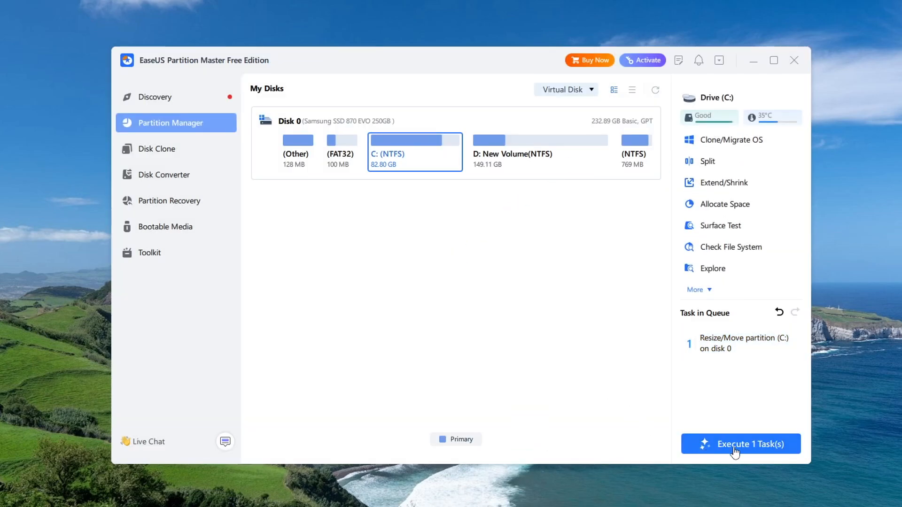
click(739, 443)
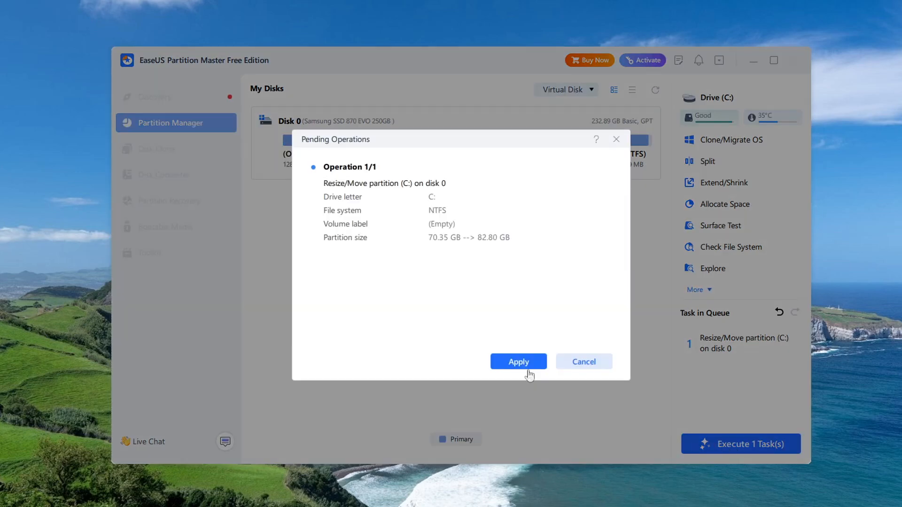
click(516, 362)
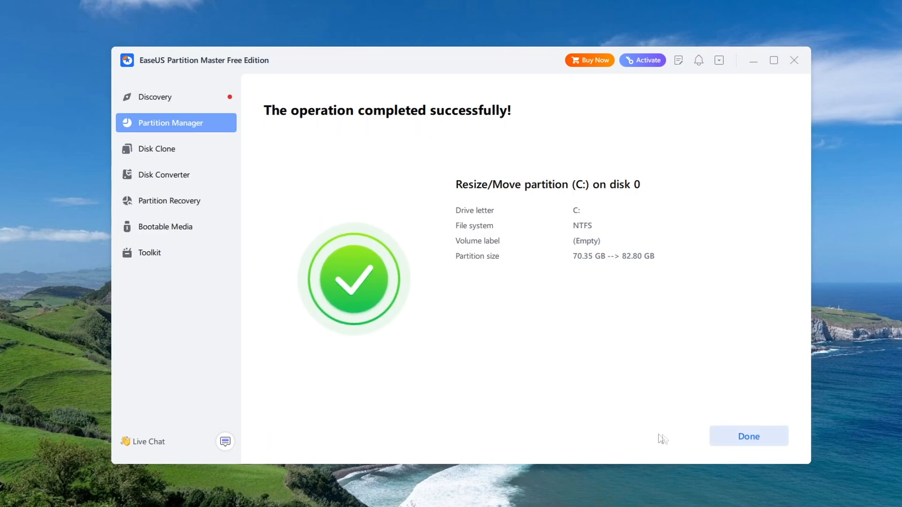
Check in This PC that C: totals 82.7 GB, look inside drive D, and close File Explorer
click(748, 435)
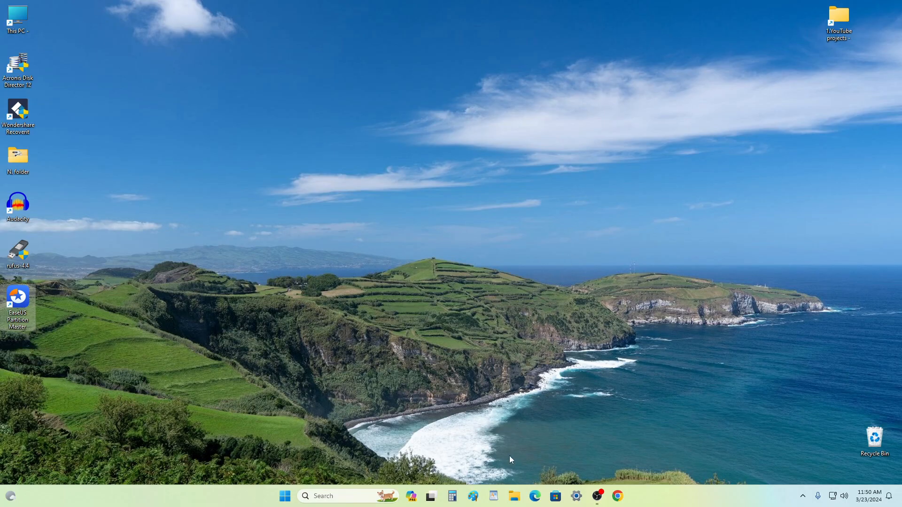
click(513, 496)
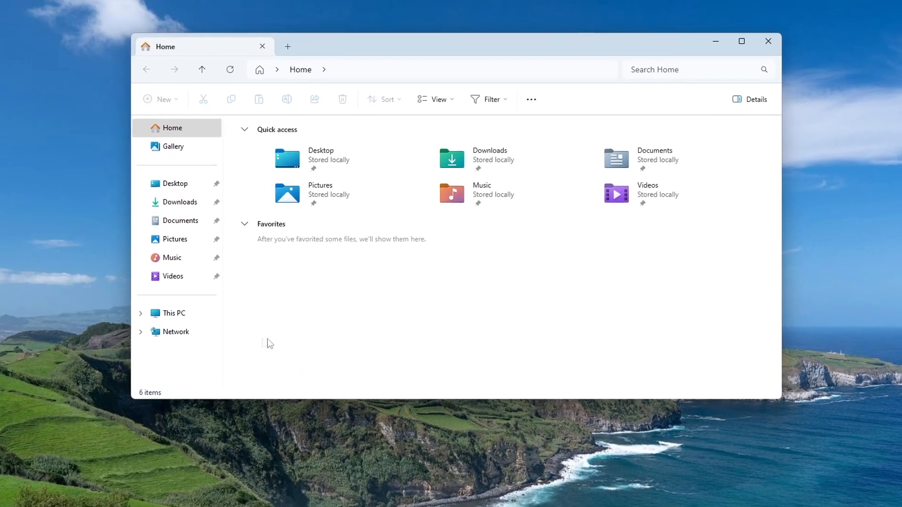
click(173, 313)
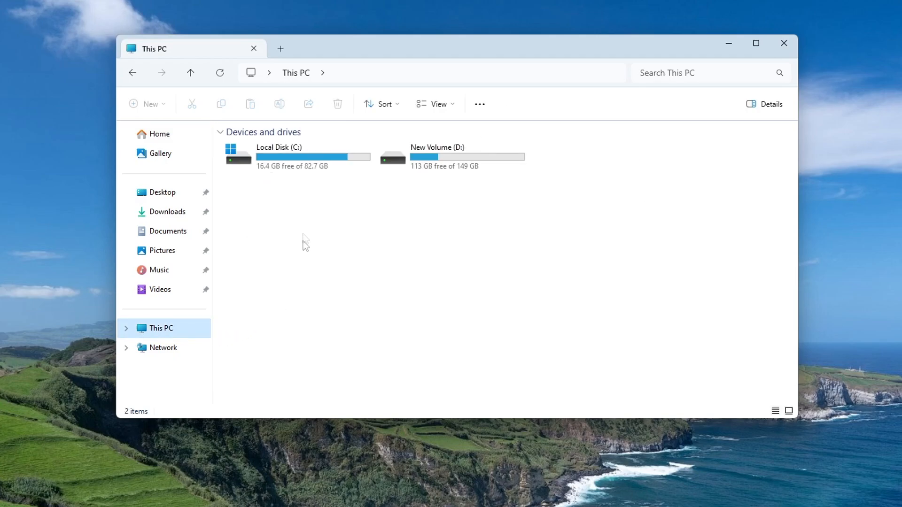
mouse_move(303, 184)
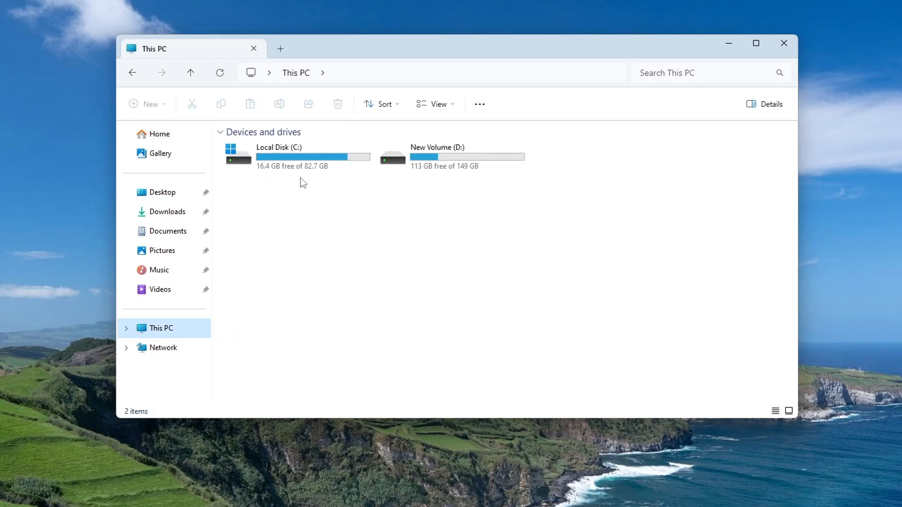
click(452, 157)
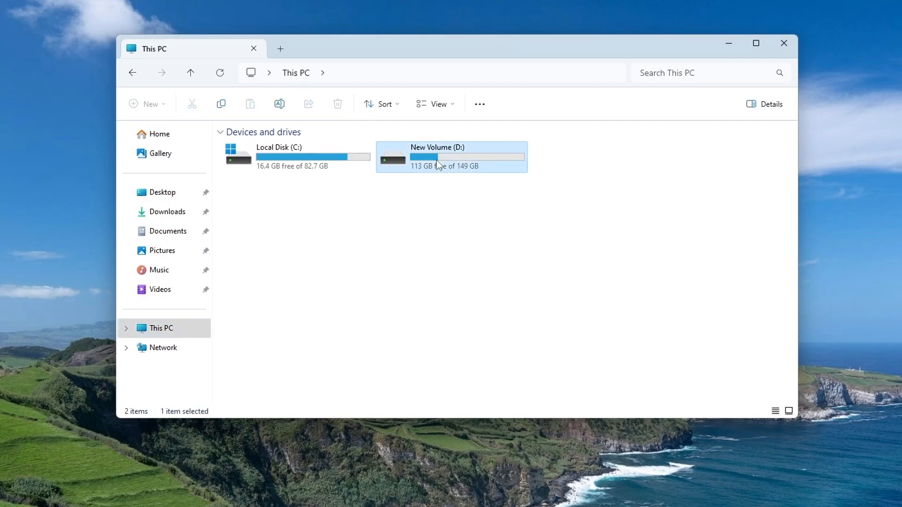
double_click(450, 157)
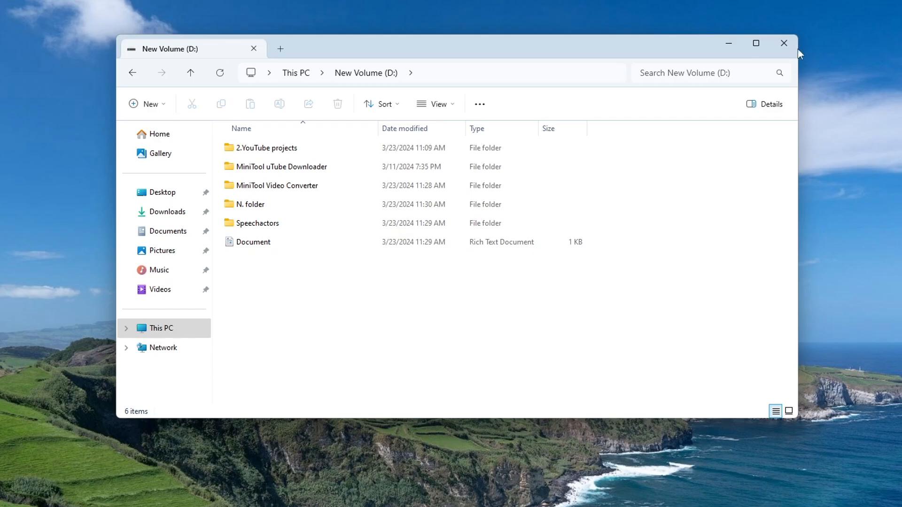
click(782, 43)
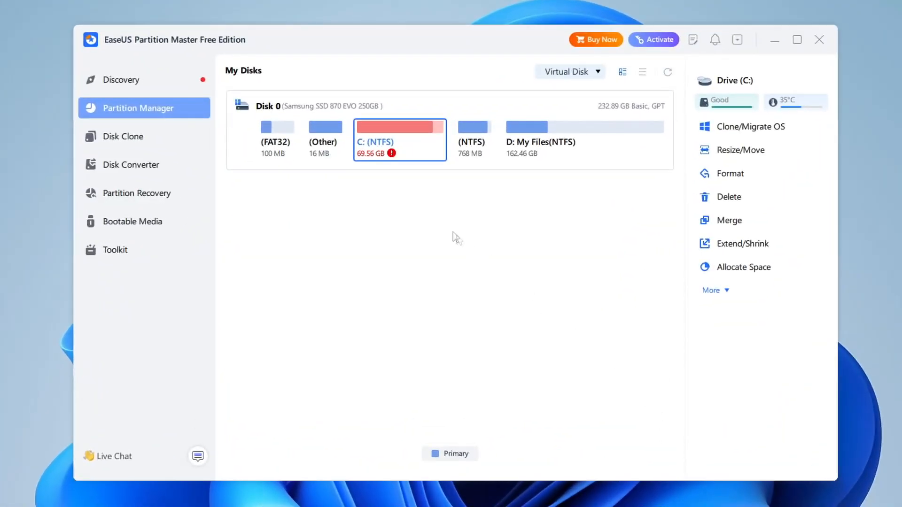
mouse_move(562, 182)
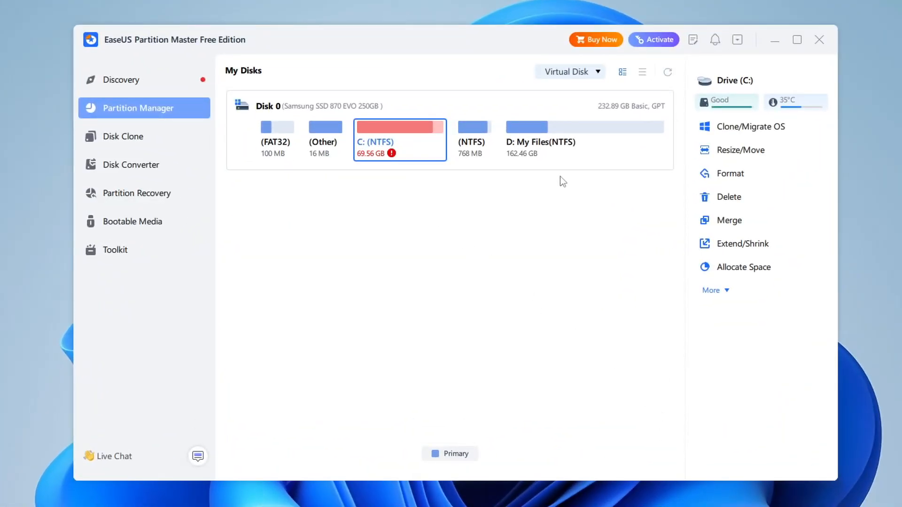
mouse_move(475, 170)
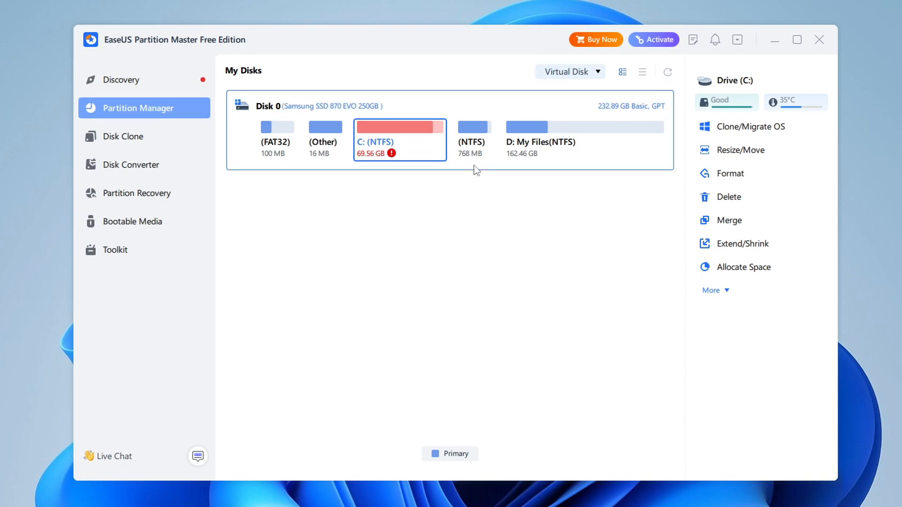
mouse_move(483, 196)
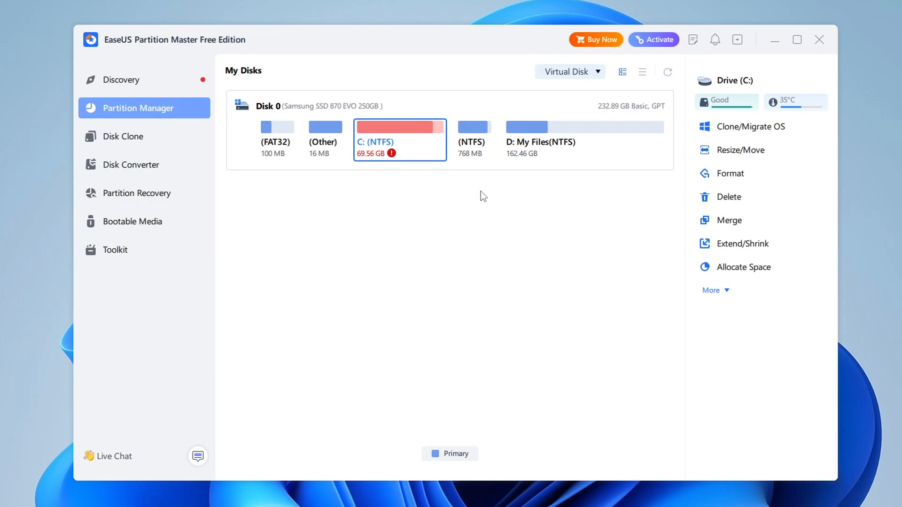
click(583, 127)
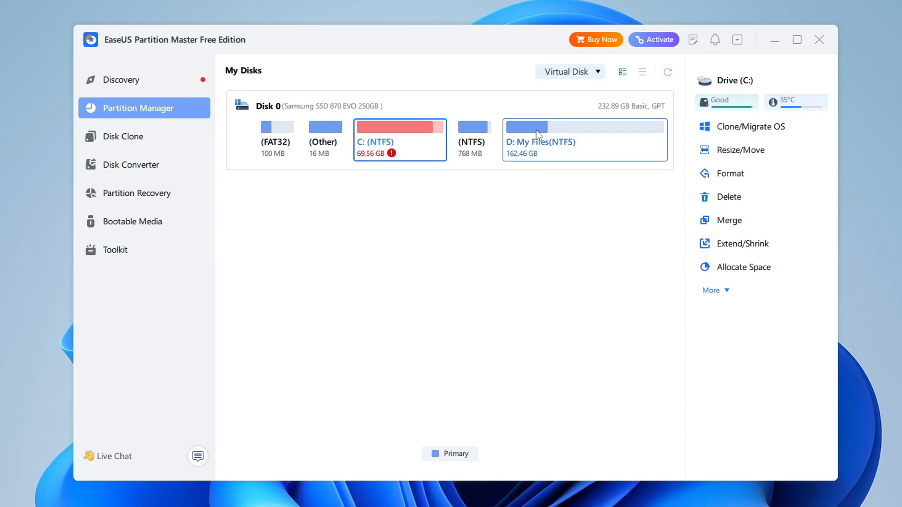
Resize D: My Files to 153.02 GB, leaving 9.44 GB unallocated before it
right_click(537, 135)
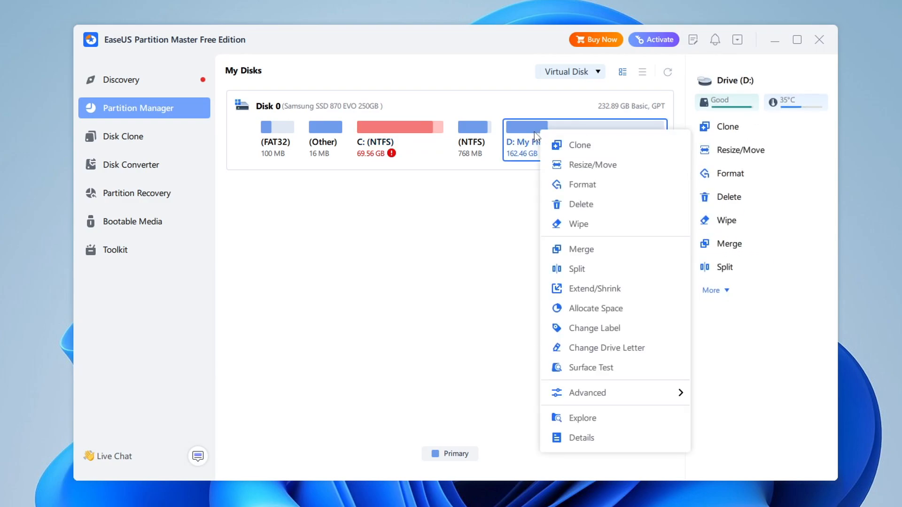
mouse_move(657, 171)
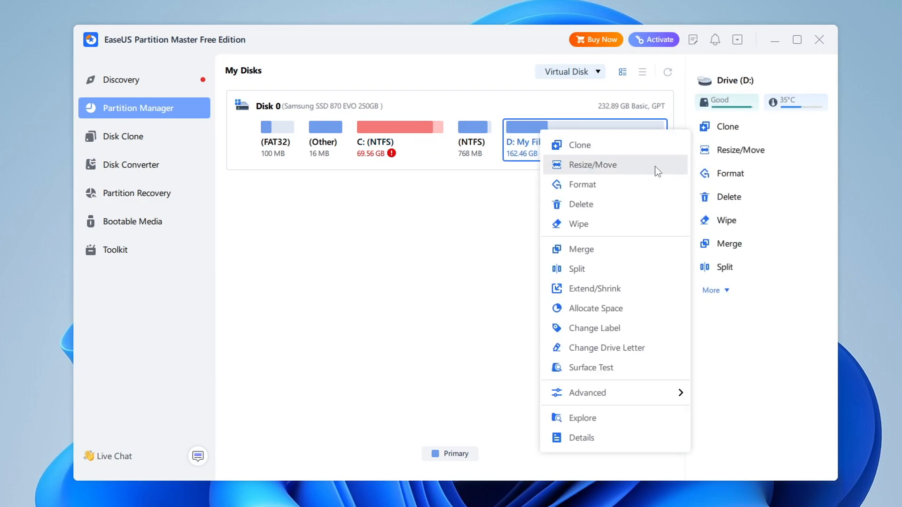
click(588, 164)
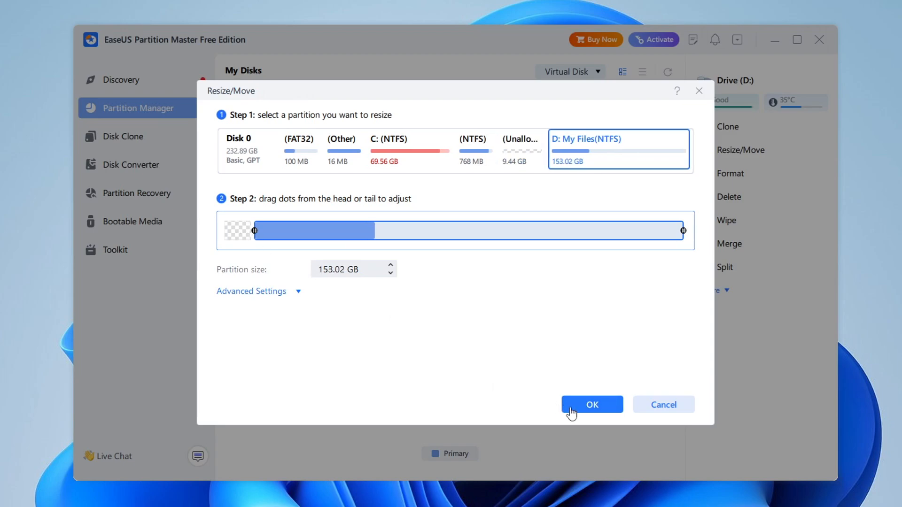
click(591, 404)
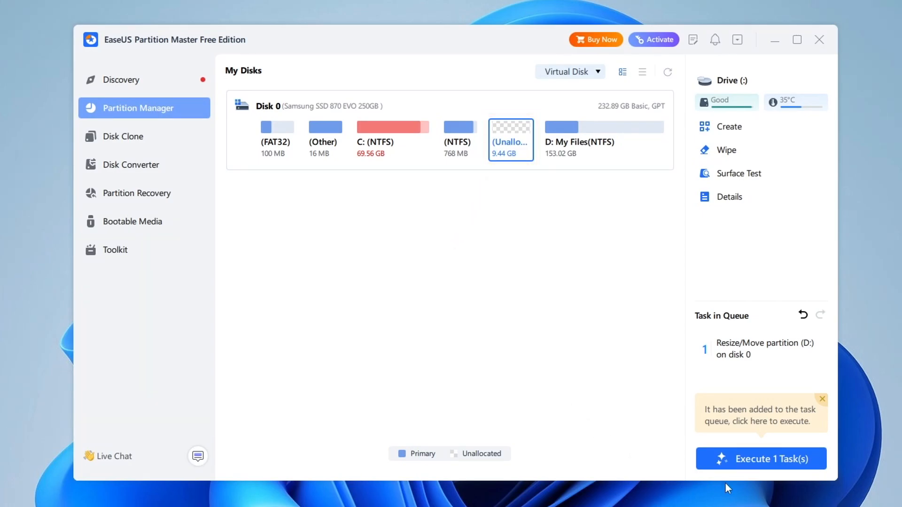
Apply the pending shrink of drive D and accept the restart prompt
click(760, 459)
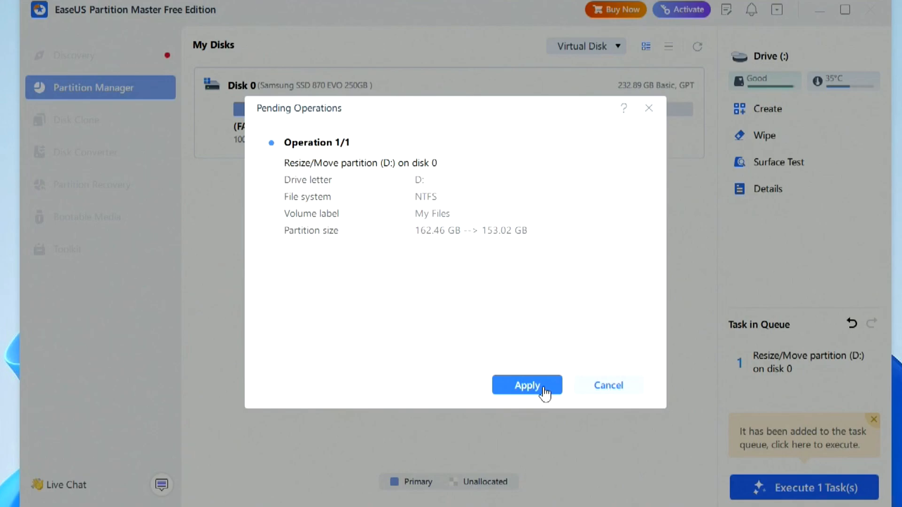
click(525, 385)
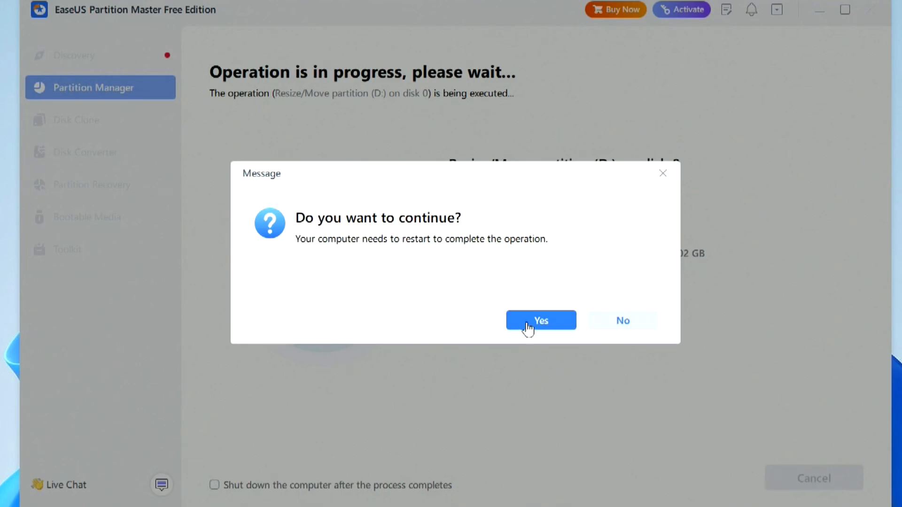
mouse_move(562, 328)
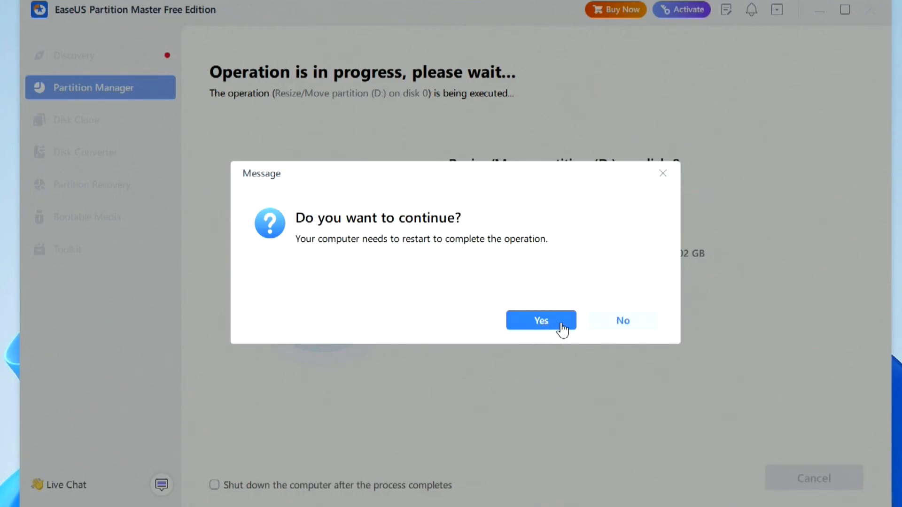
click(539, 321)
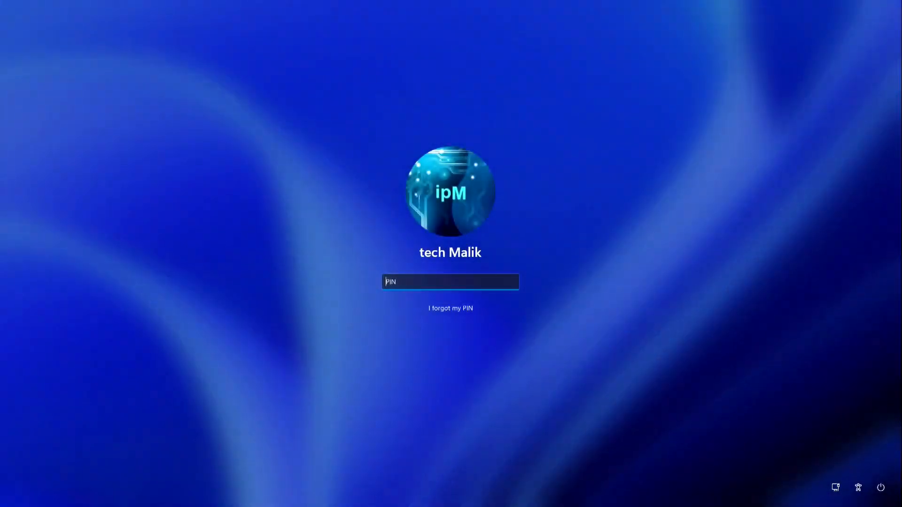
Enter the PIN to sign back in to Windows after the reboot
key(Return)
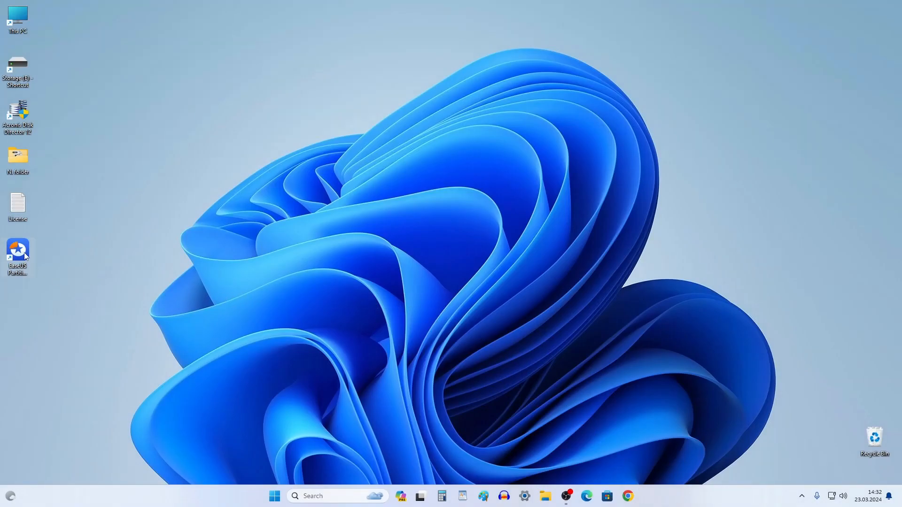
Relaunch EaseUS Partition Master and start Resize/Move on the C: (NTFS) partition
double_click(17, 253)
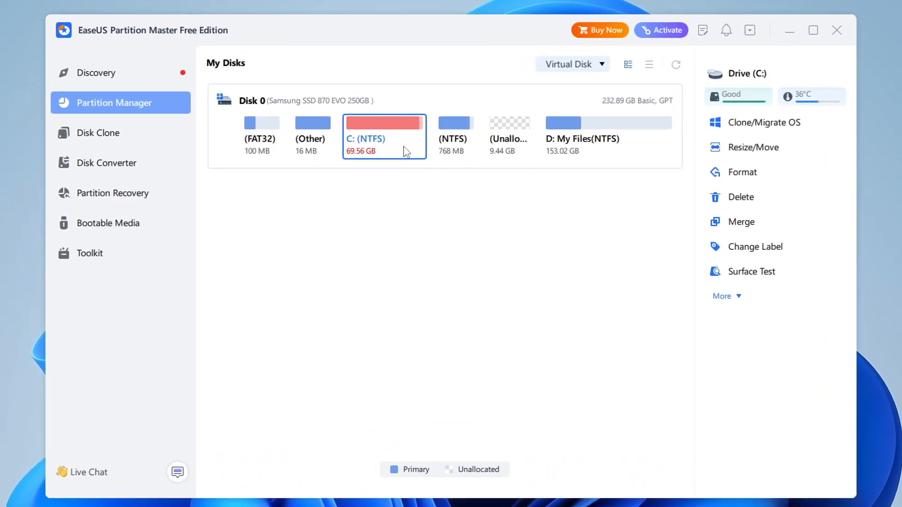
right_click(384, 122)
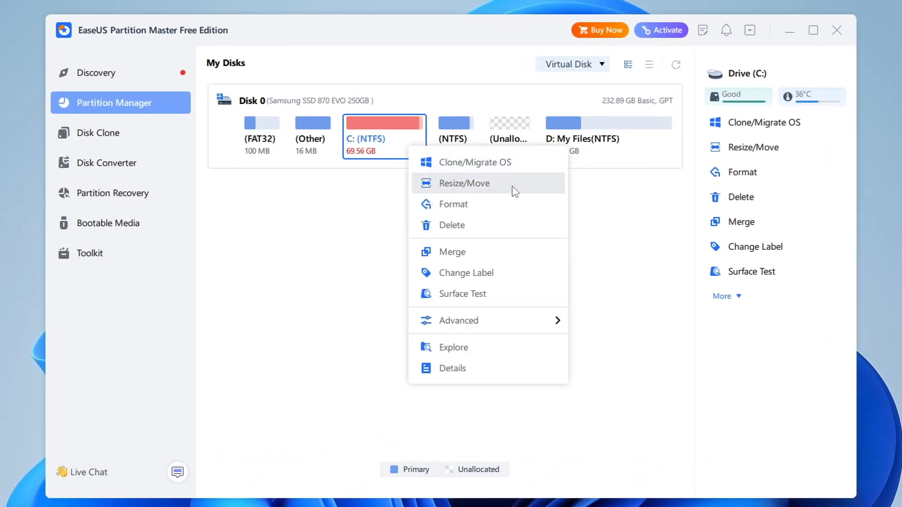
click(463, 183)
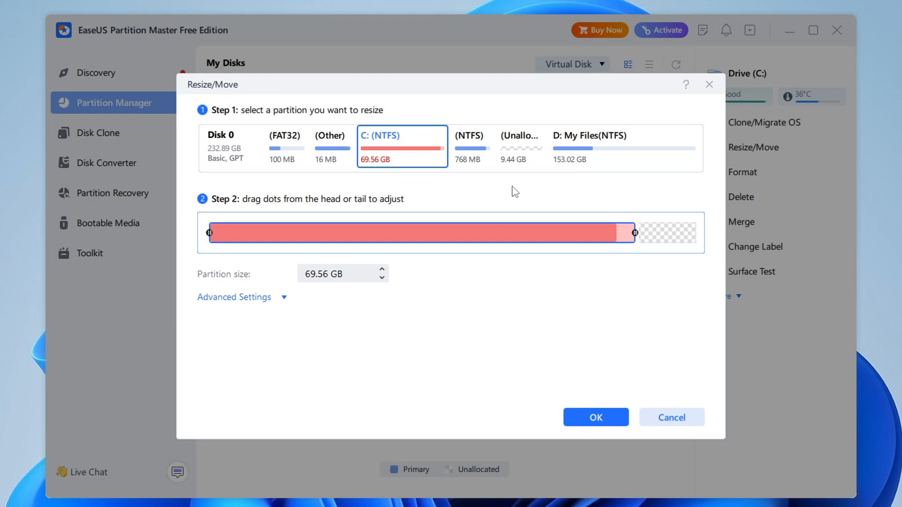
mouse_move(636, 235)
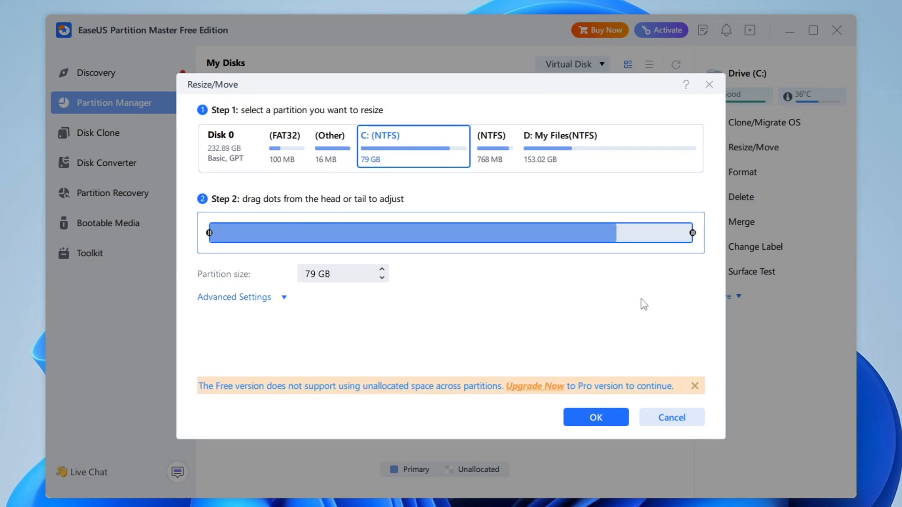
mouse_move(472, 336)
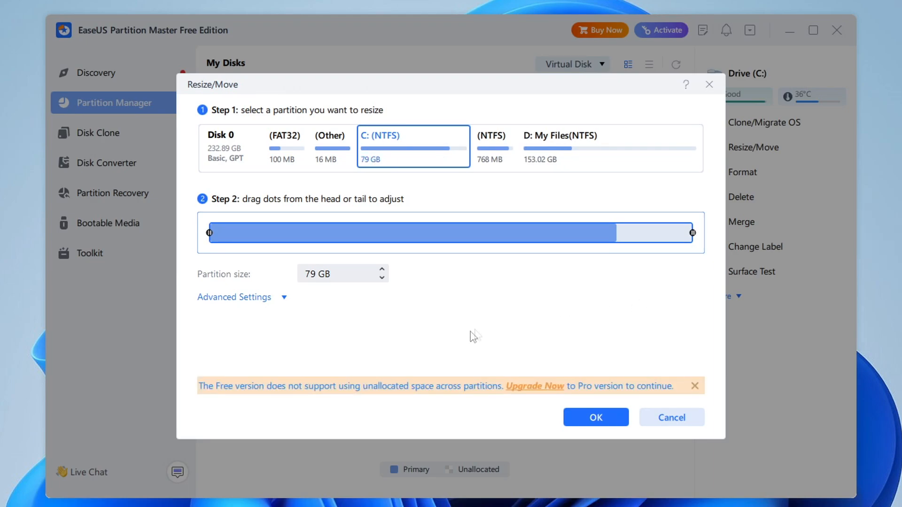
mouse_move(521, 406)
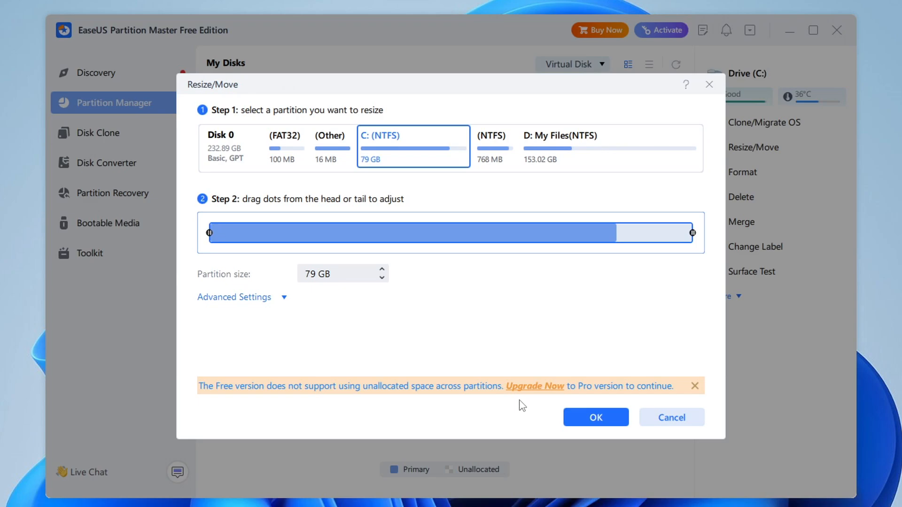
mouse_move(284, 407)
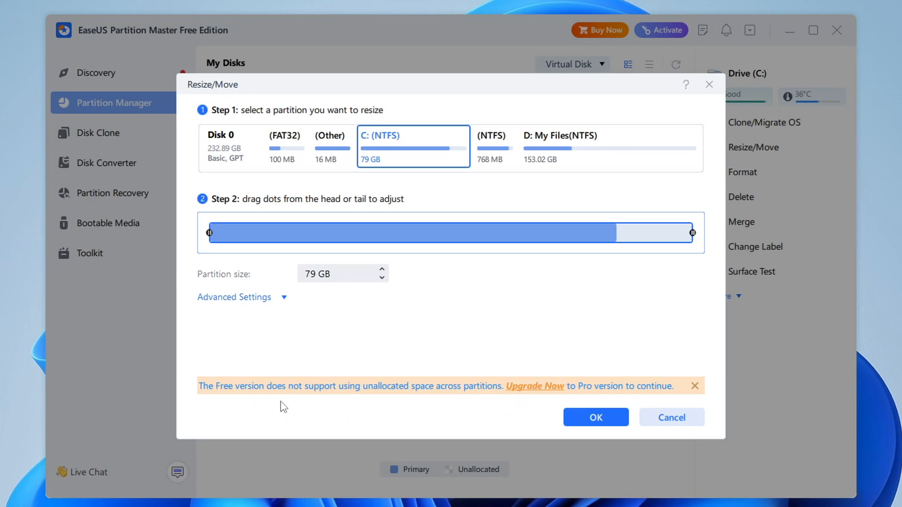
mouse_move(630, 403)
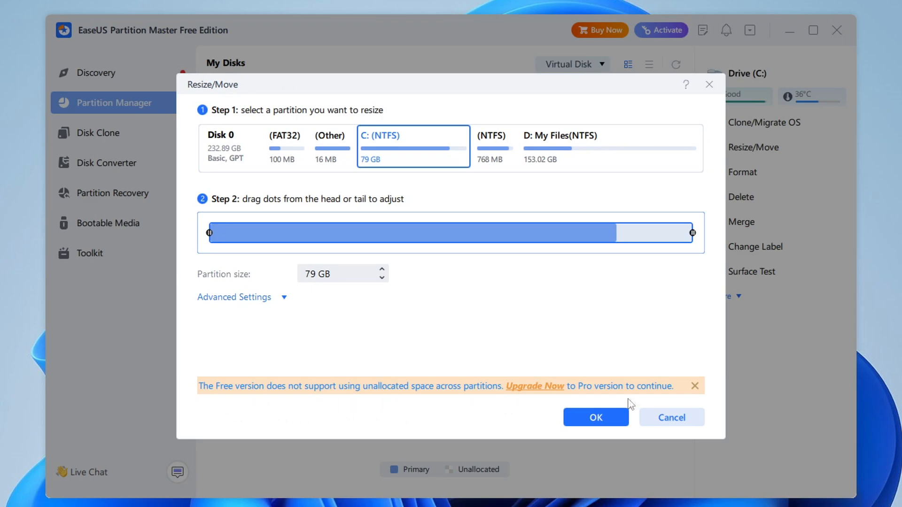
mouse_move(671, 417)
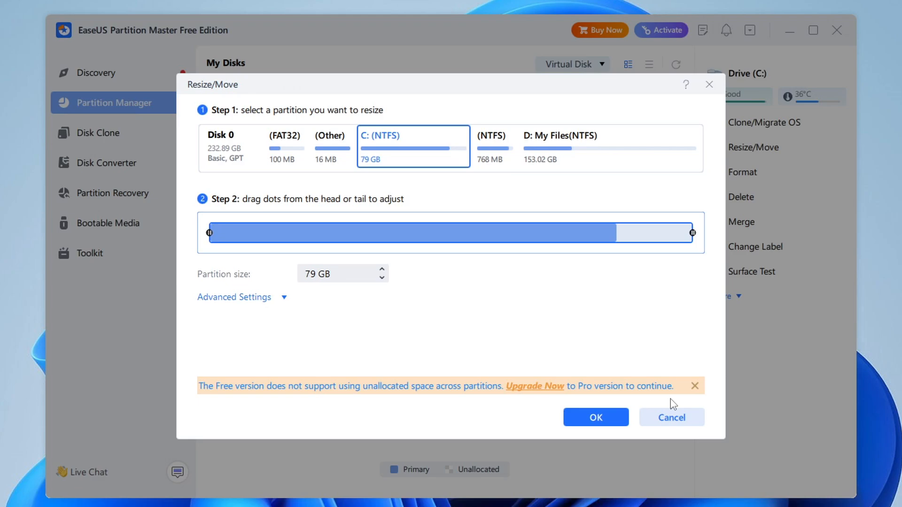
mouse_move(595, 417)
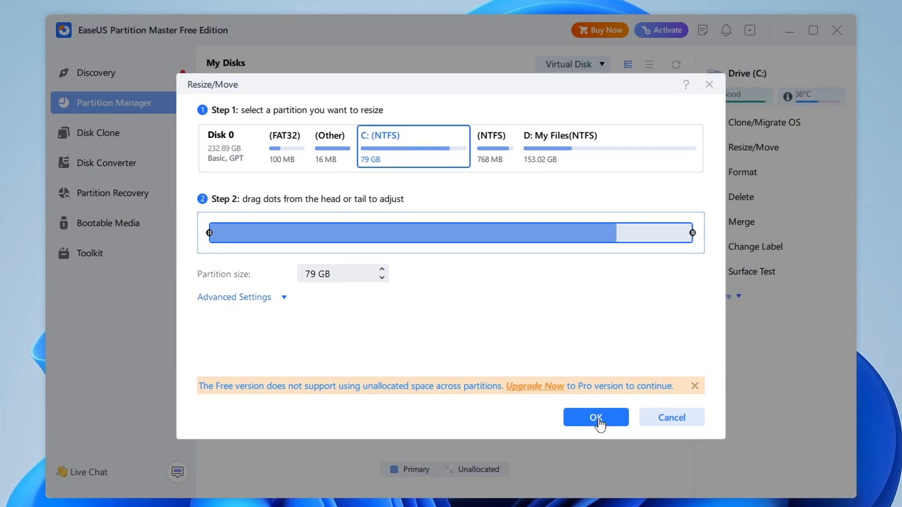
mouse_move(534, 391)
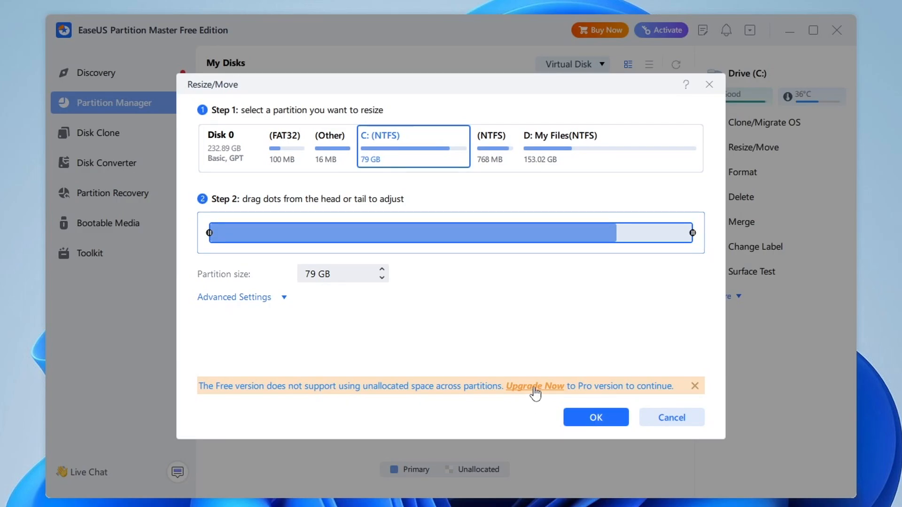
View the Upgrade to Professional pricing offer, then dismiss it back to the disk map
click(535, 386)
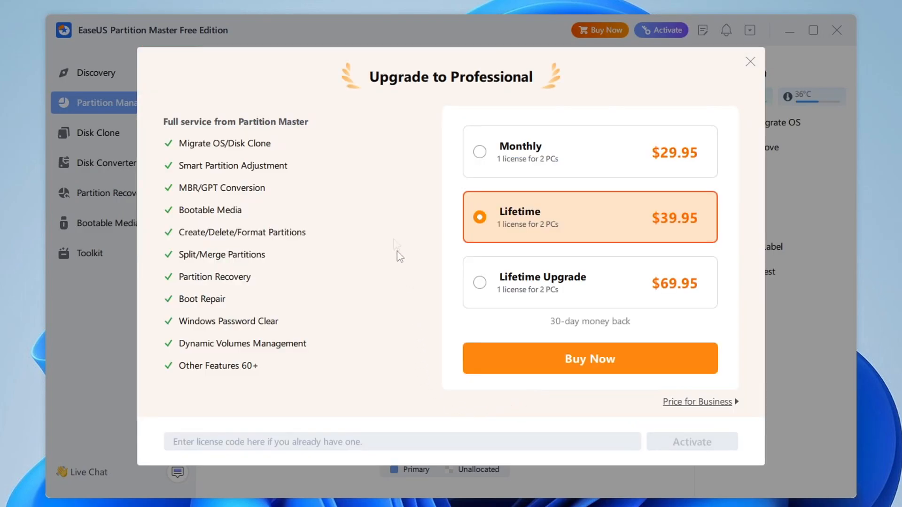
mouse_move(208, 312)
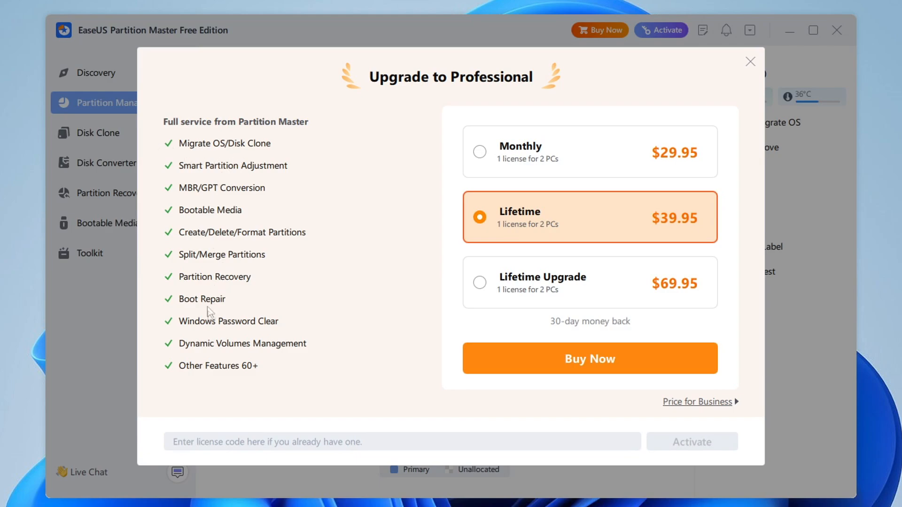
mouse_move(256, 387)
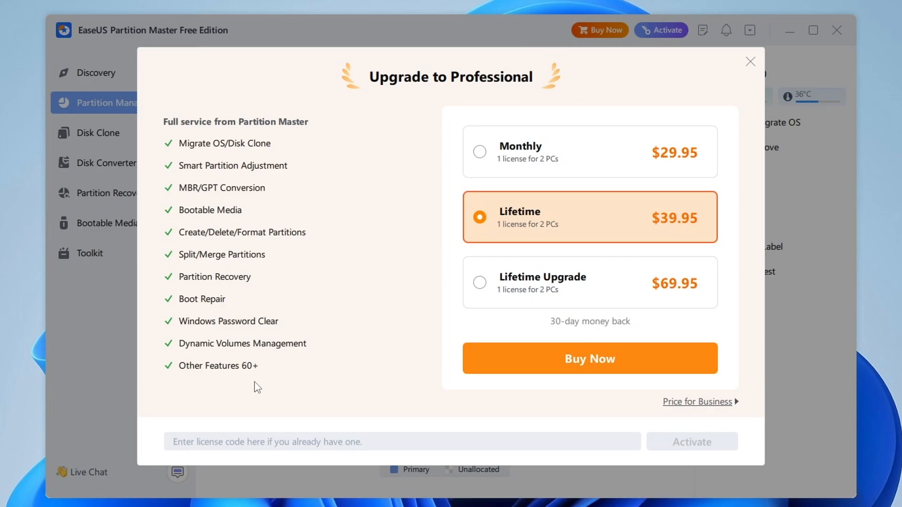
click(750, 62)
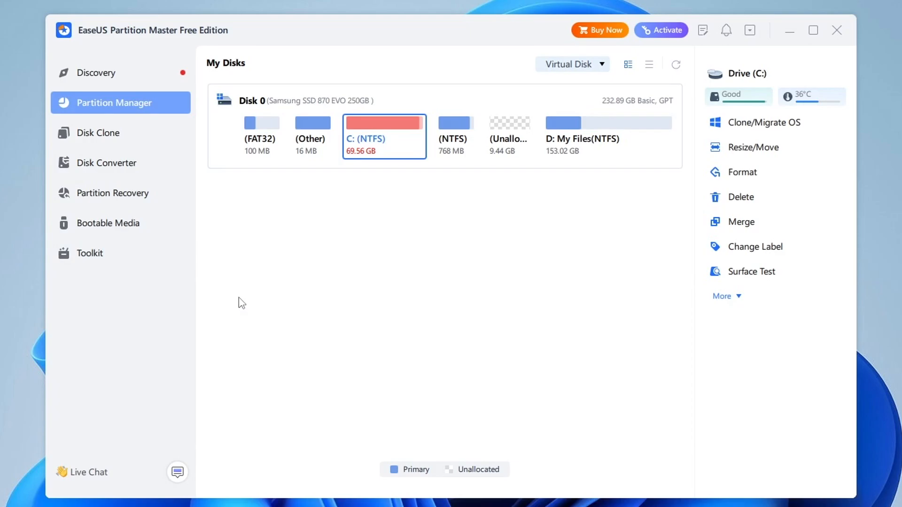
mouse_move(673, 76)
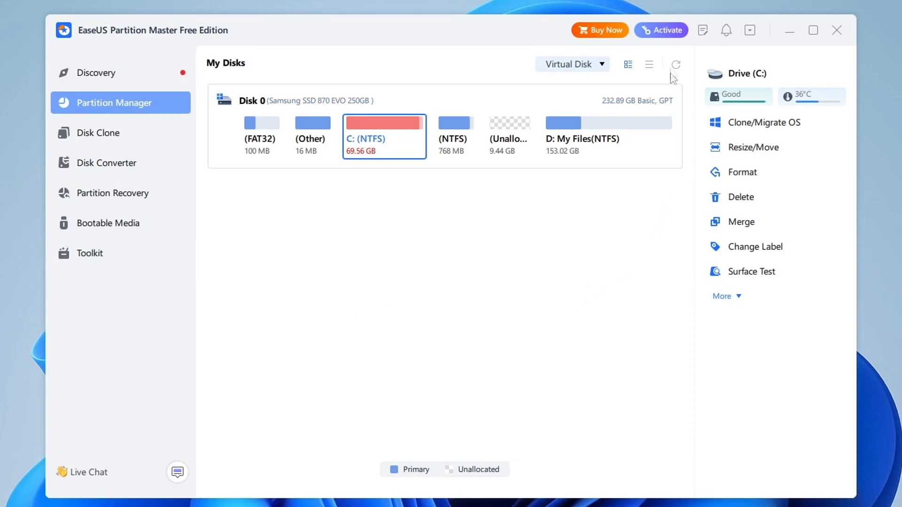
Enter the license code and activate Partition Master as Professional Edition, closing the Congratulations message
click(660, 30)
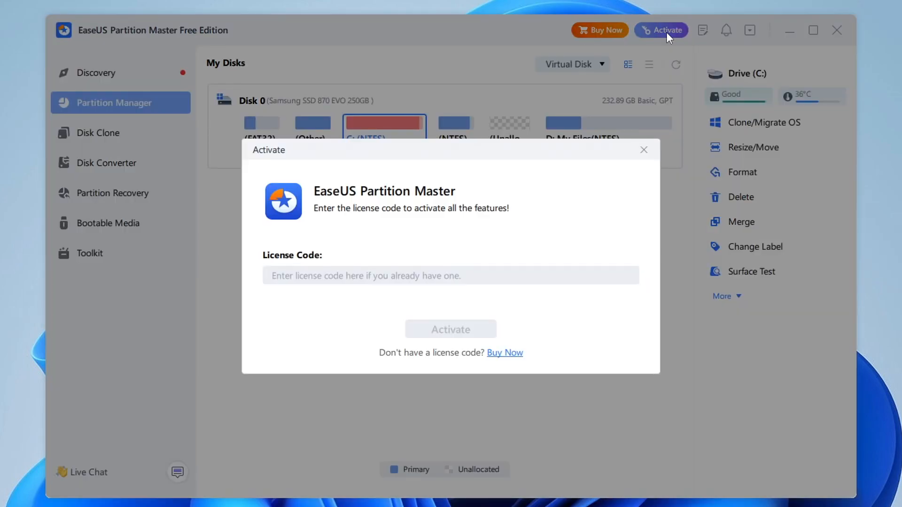
click(450, 275)
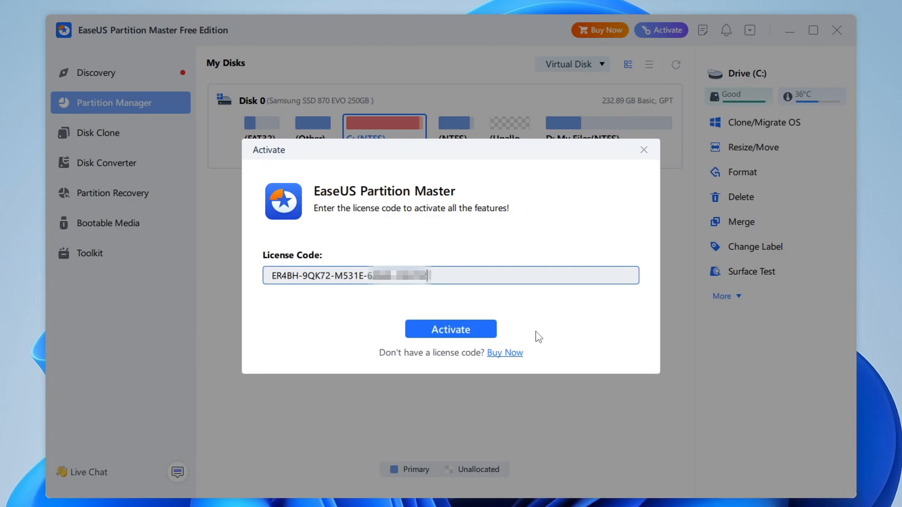
click(450, 329)
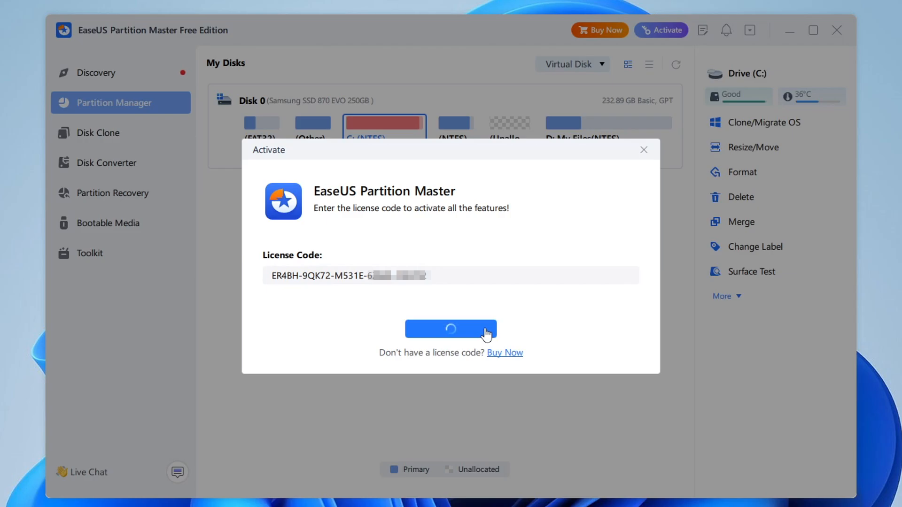
click(450, 329)
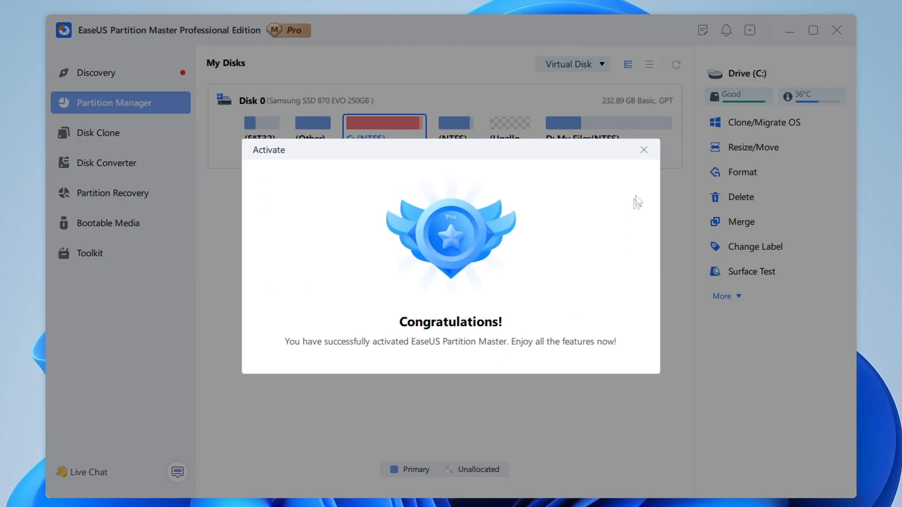
click(643, 149)
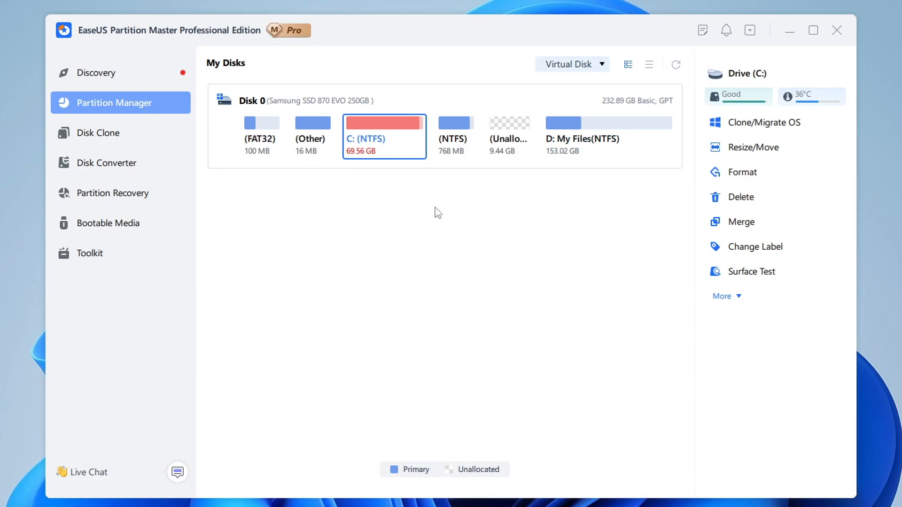
mouse_move(282, 44)
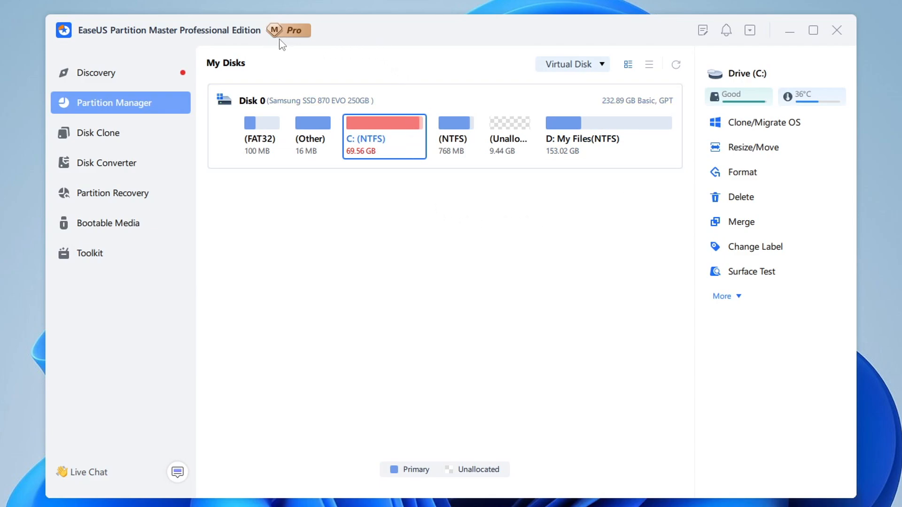
mouse_move(411, 150)
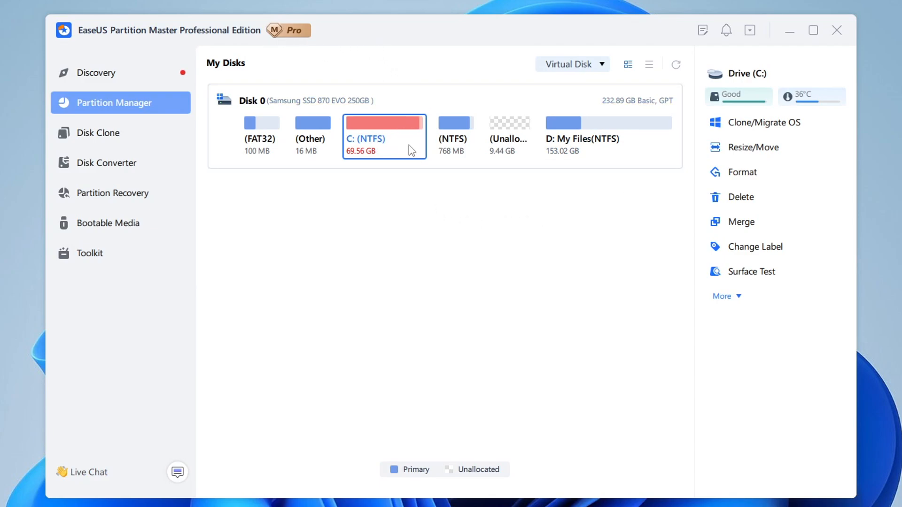
Set drive C to 79 GB in Resize/Move, absorbing the 9.44 GB unallocated space
right_click(384, 136)
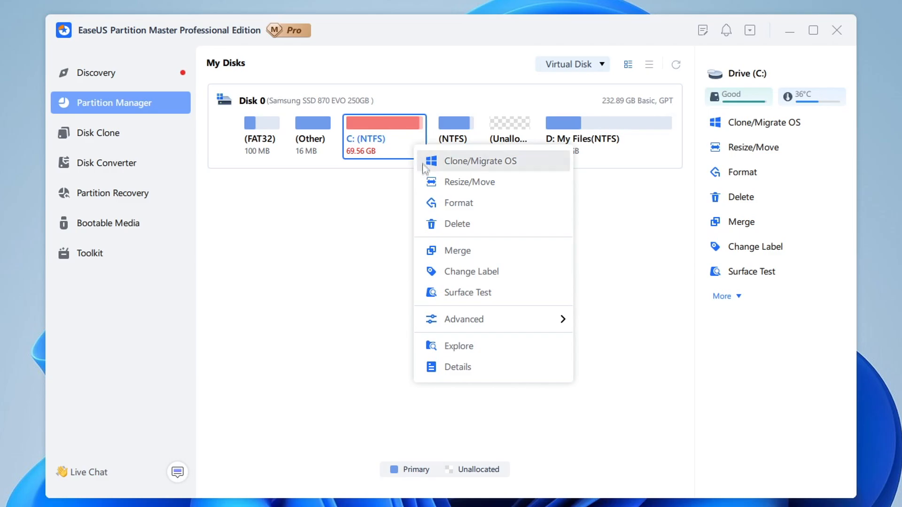
click(470, 181)
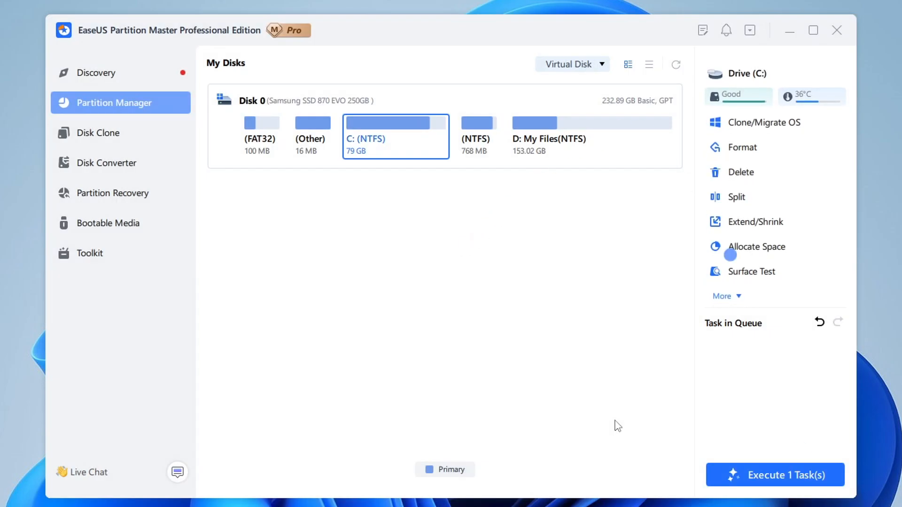
click(756, 246)
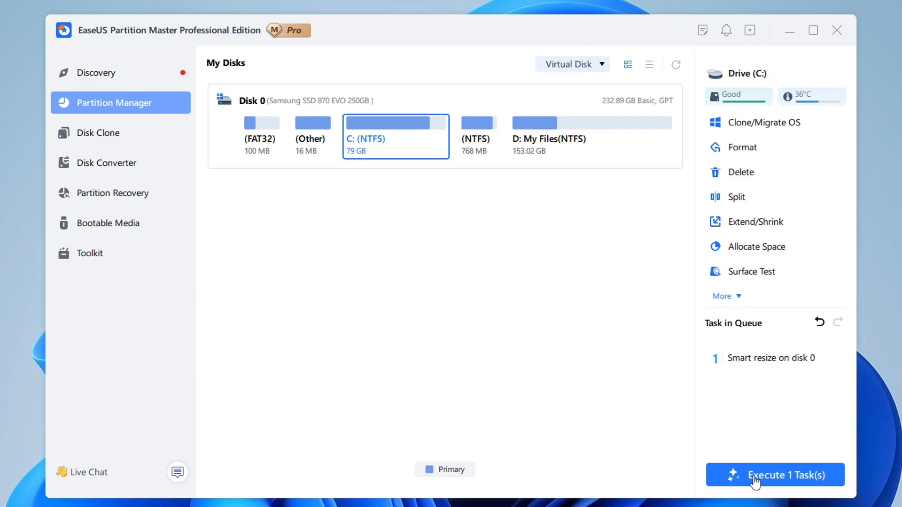
Execute and apply the queued resize task, finishing once it completes successfully
click(774, 475)
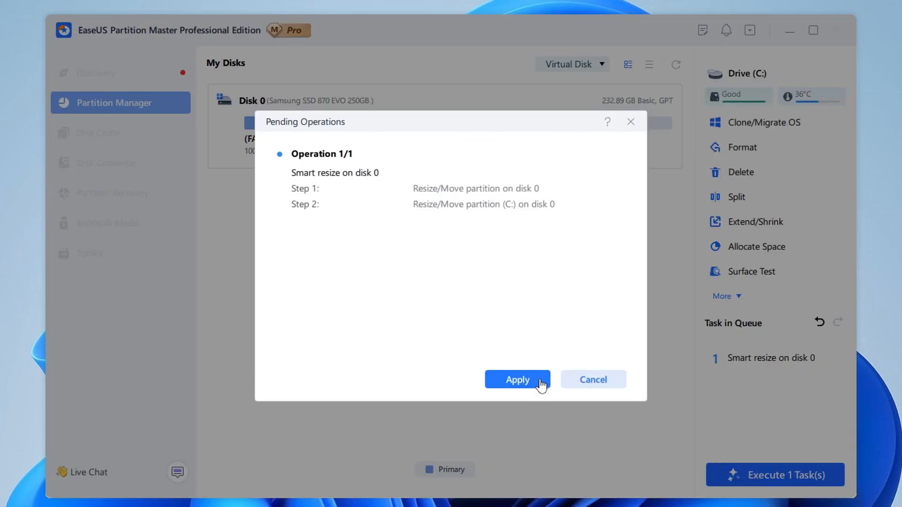
click(517, 379)
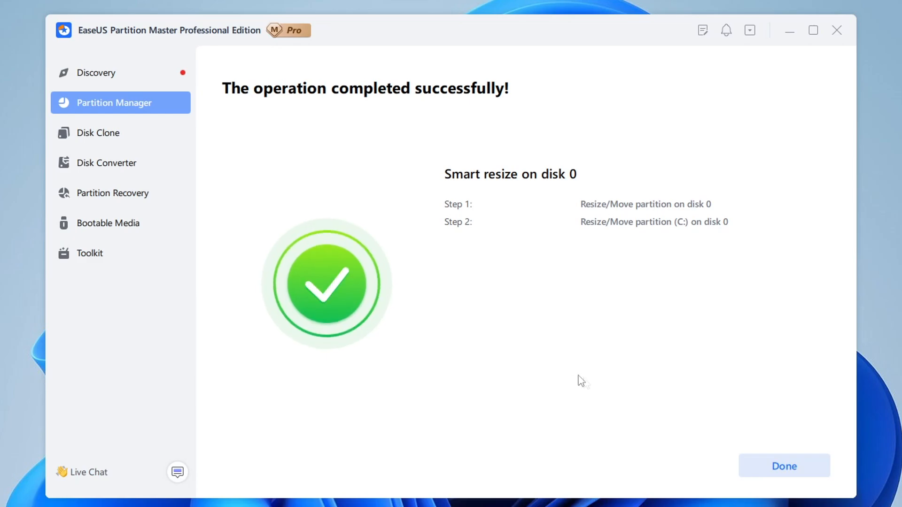
click(783, 466)
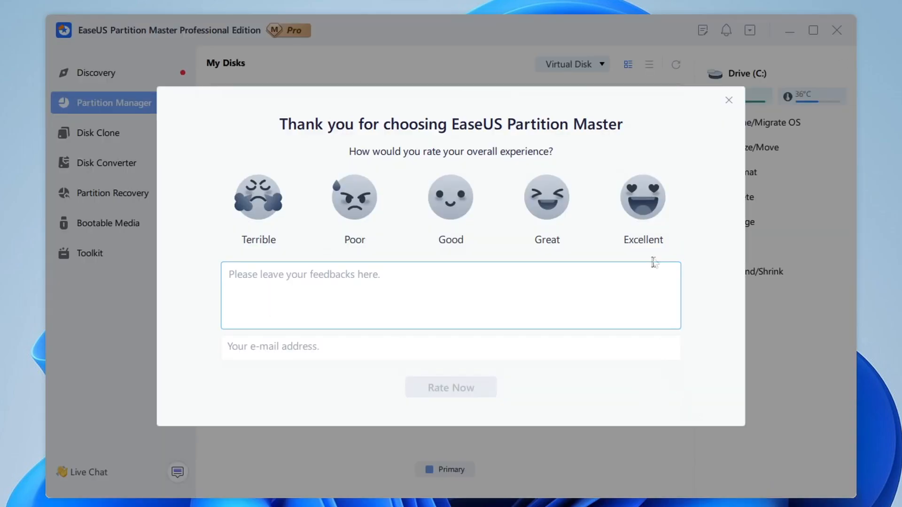
Dismiss the feedback prompt and check in This PC that C: totals 79.0 GB and D: 153 GB
click(729, 100)
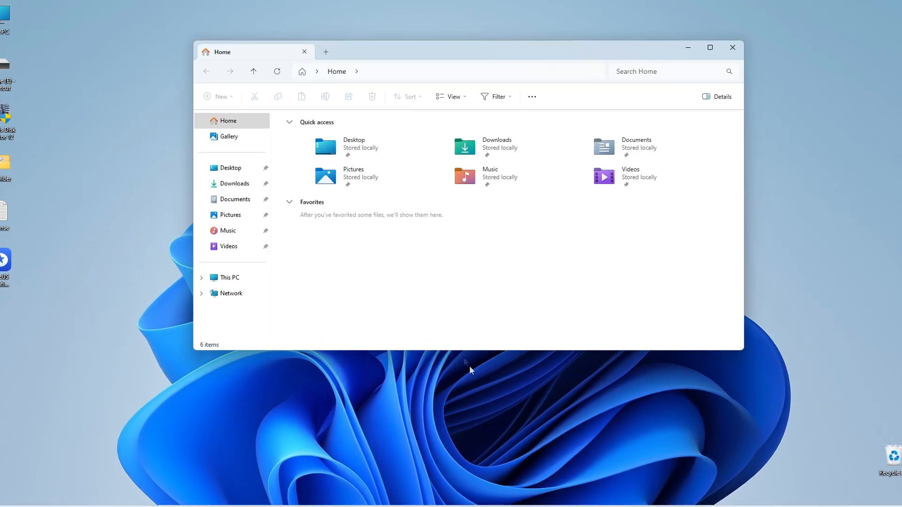
click(229, 276)
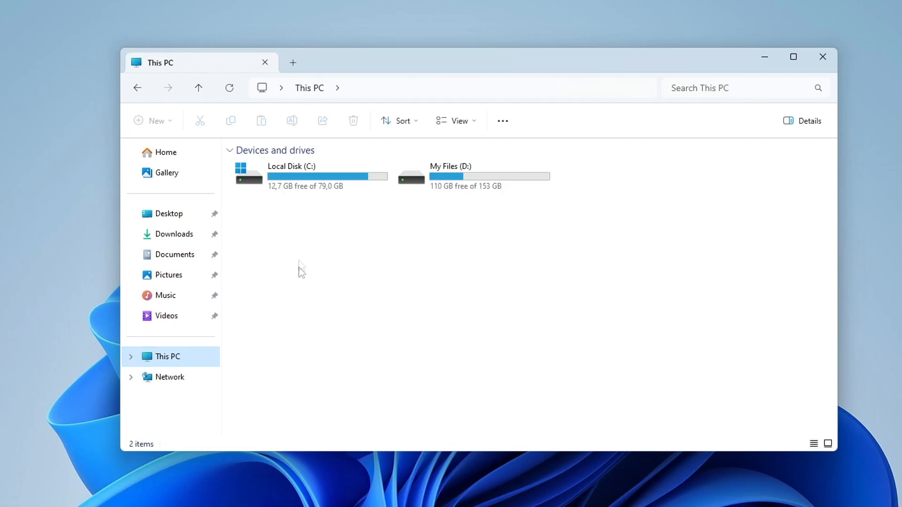
mouse_move(457, 224)
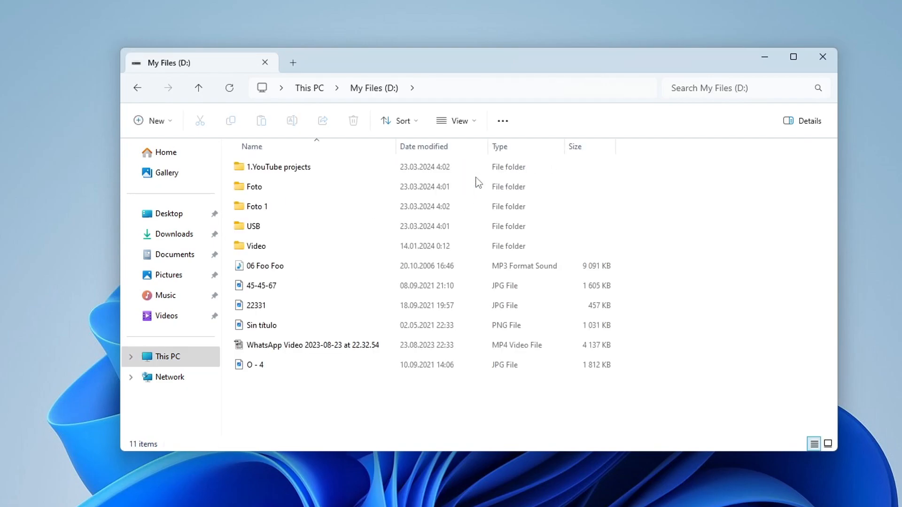
mouse_move(273, 386)
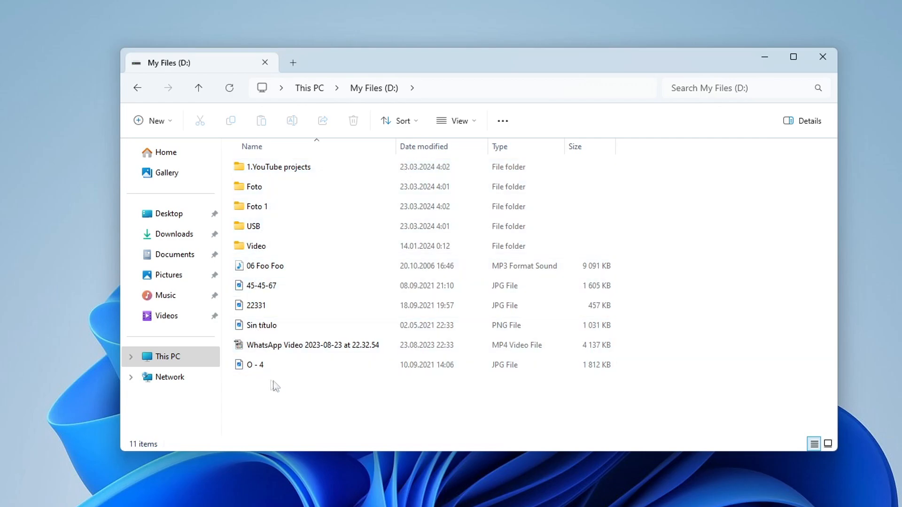
mouse_move(822, 57)
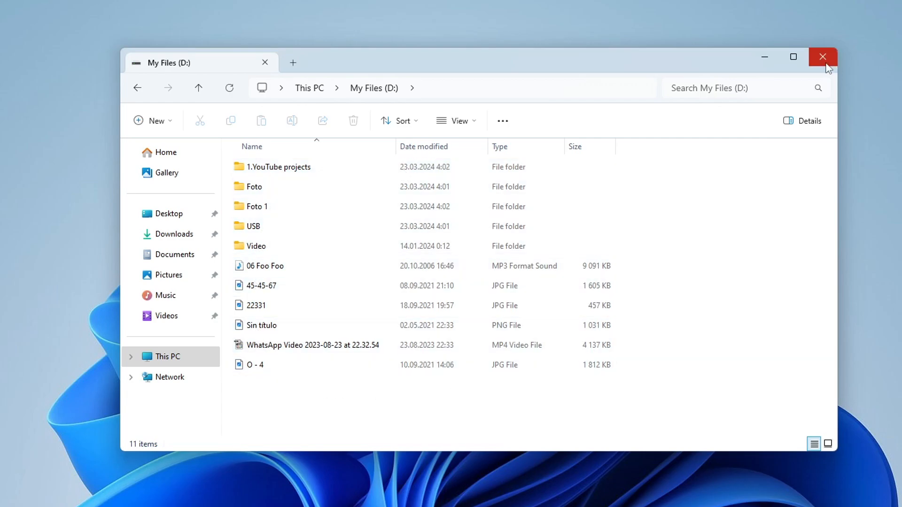
click(822, 57)
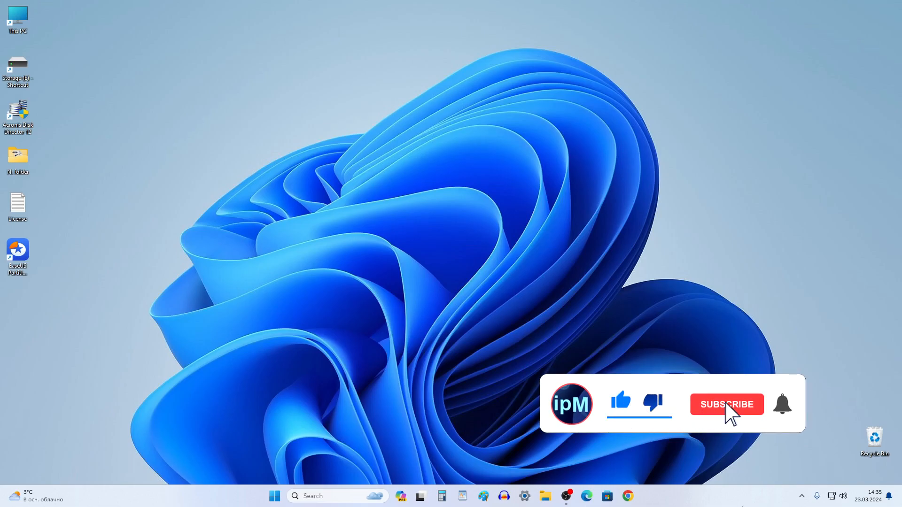
Leave the Windows desktop showing with drive C at 79 GB
click(726, 404)
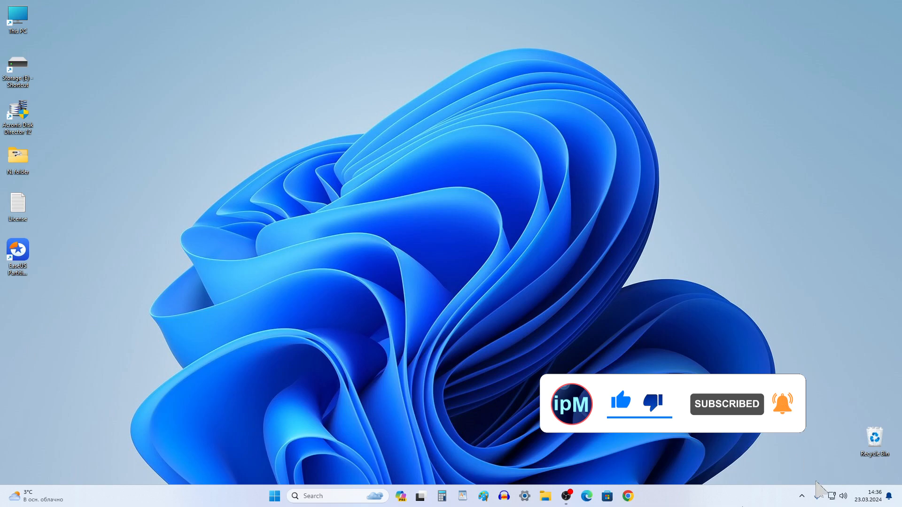